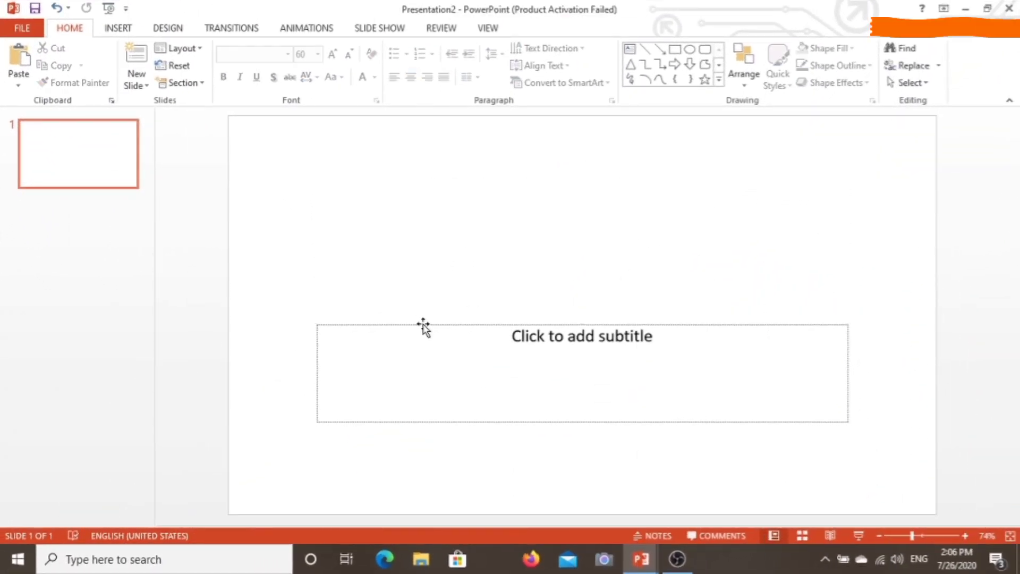
# Step: Choose the hexagon from Insert > Shapes to start drawing the honeycomb
pyautogui.click(118, 28)
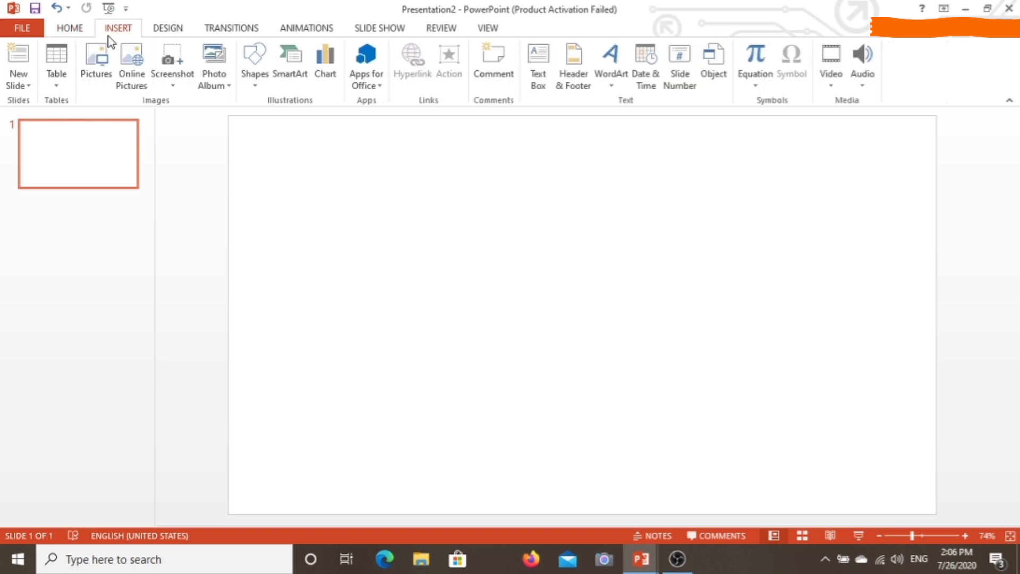
pyautogui.click(254, 61)
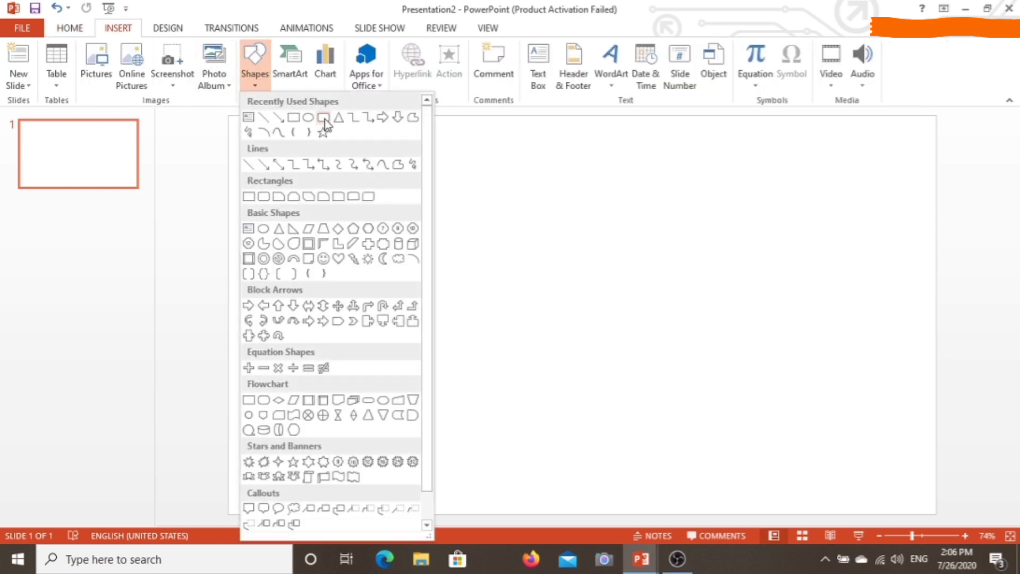
pyautogui.click(326, 117)
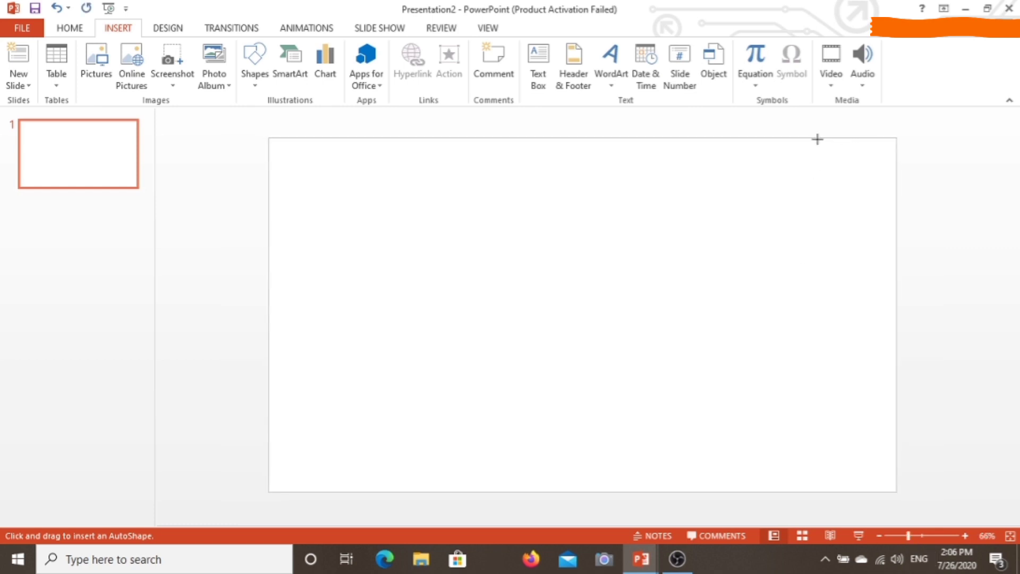
# Step: Draw a hexagon at the top right and stack copies into a first column
pyautogui.moveTo(821, 138); pyautogui.dragTo(913, 220)
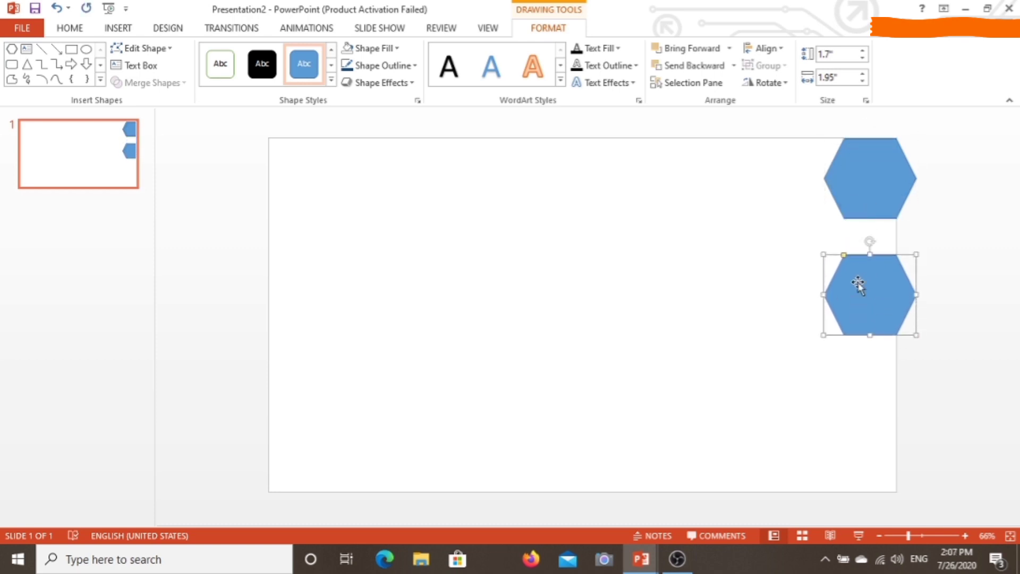
pyautogui.moveTo(858, 291); pyautogui.dragTo(858, 272)
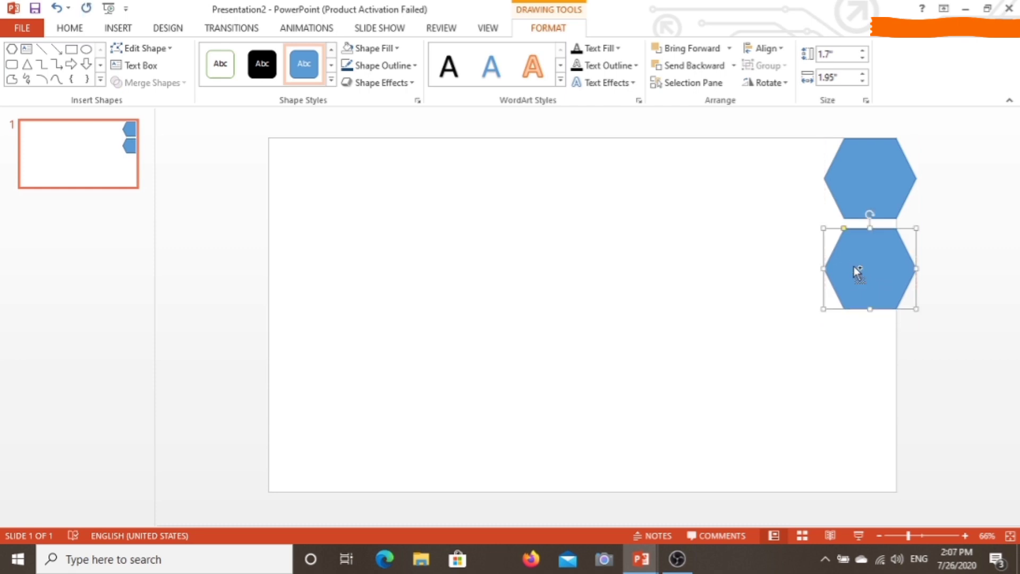
pyautogui.moveTo(858, 271); pyautogui.dragTo(844, 352)
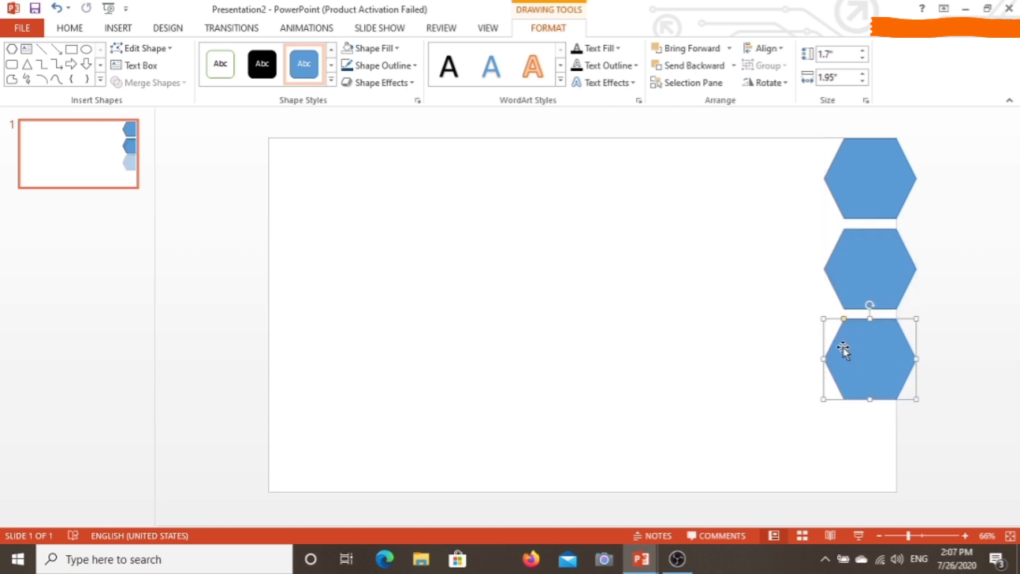
pyautogui.moveTo(842, 350); pyautogui.dragTo(872, 441)
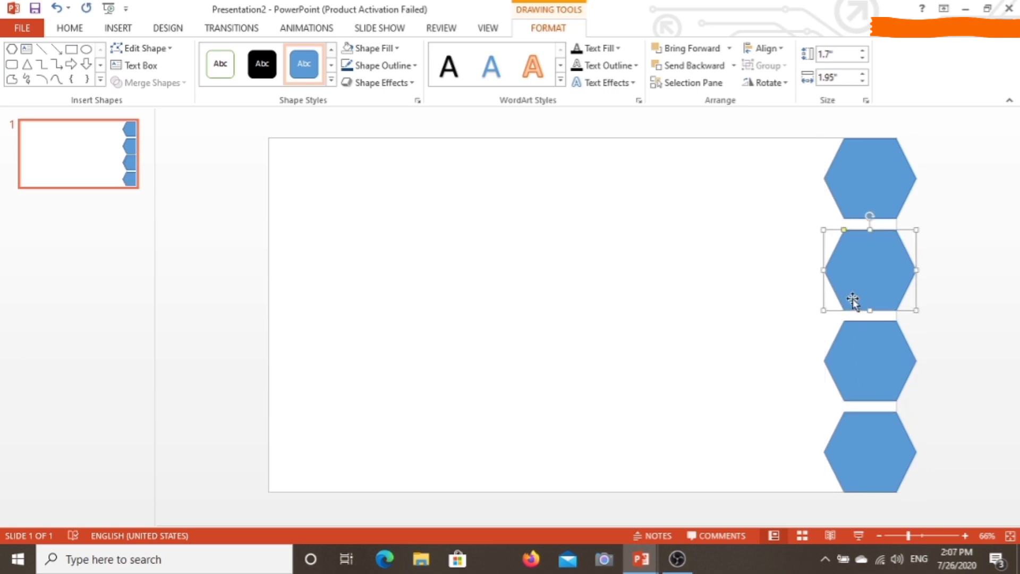
pyautogui.moveTo(852, 285)
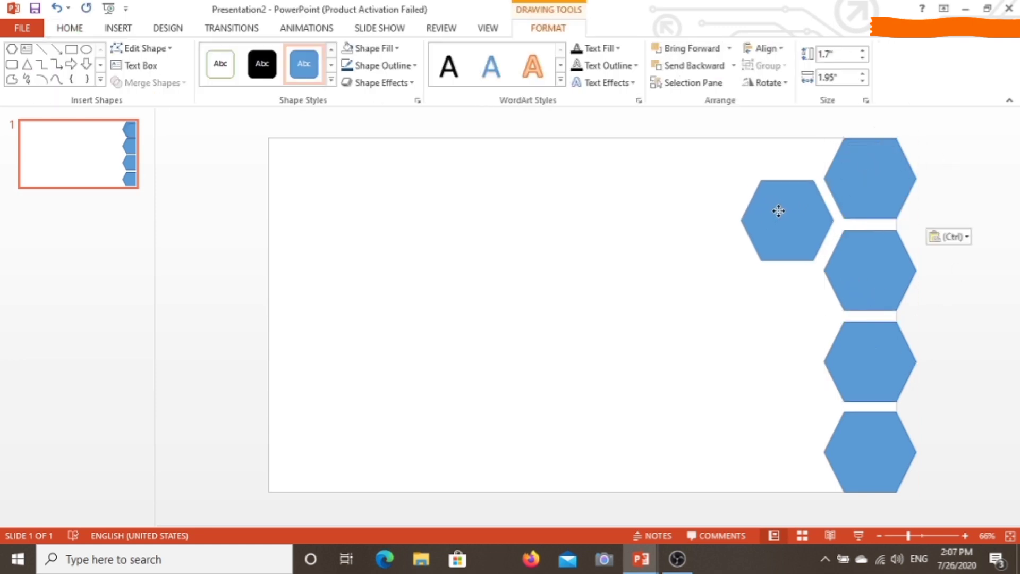
# Step: Add a second, offset column of hexagons beside the first
pyautogui.moveTo(779, 210); pyautogui.dragTo(784, 159)
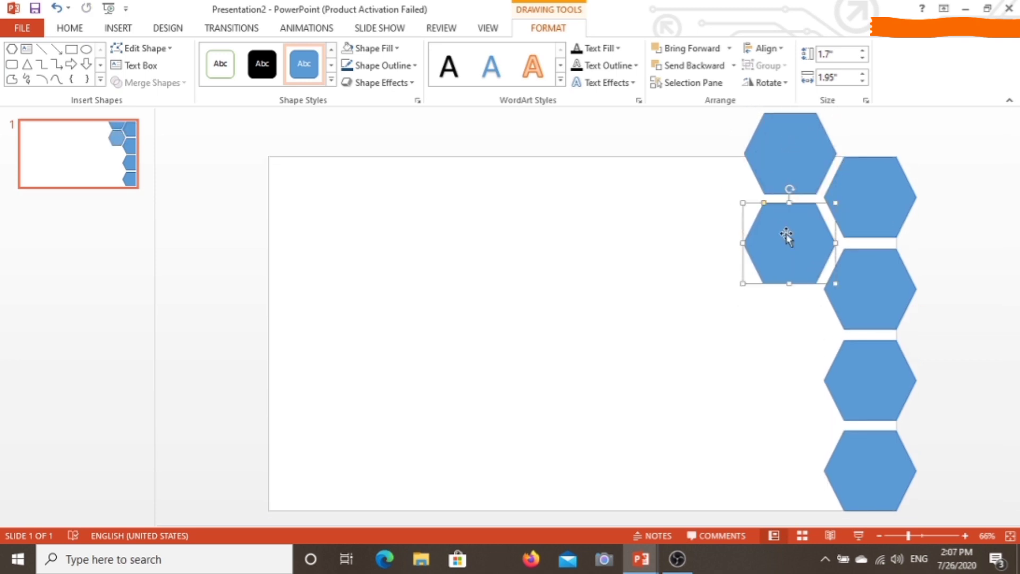
pyautogui.moveTo(787, 234); pyautogui.dragTo(797, 349)
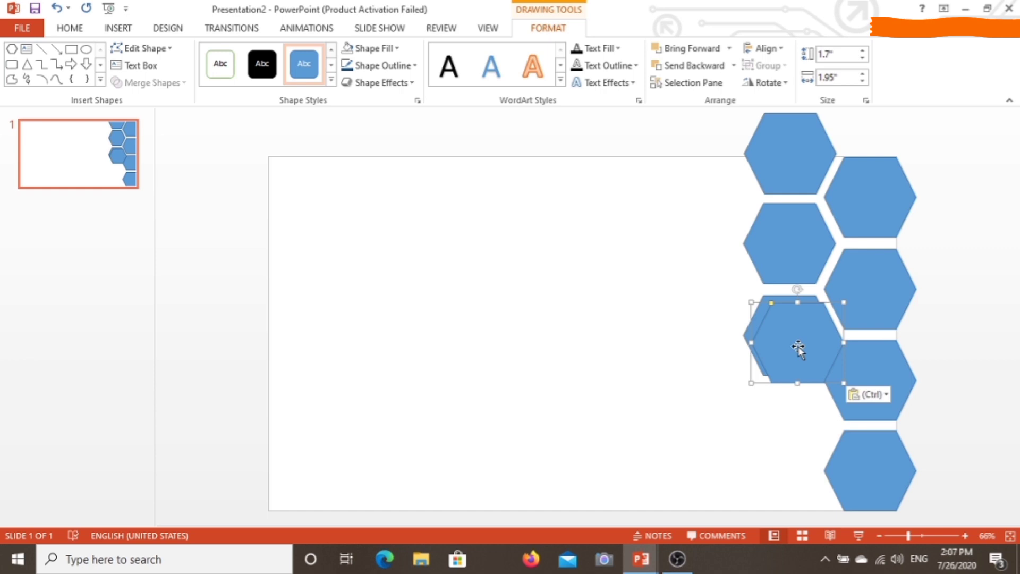
pyautogui.moveTo(799, 346); pyautogui.dragTo(791, 435)
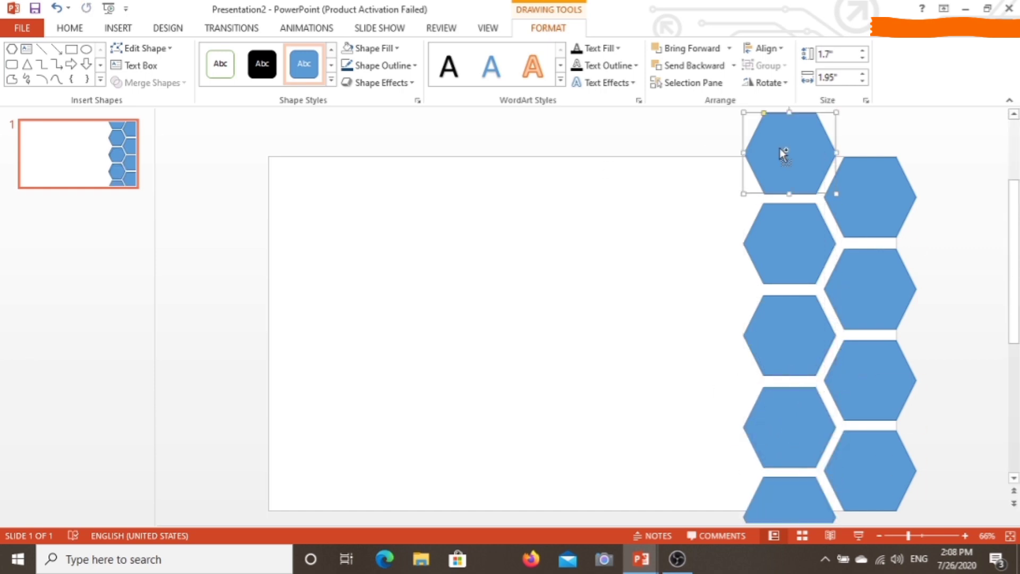
pyautogui.moveTo(785, 151); pyautogui.dragTo(708, 189)
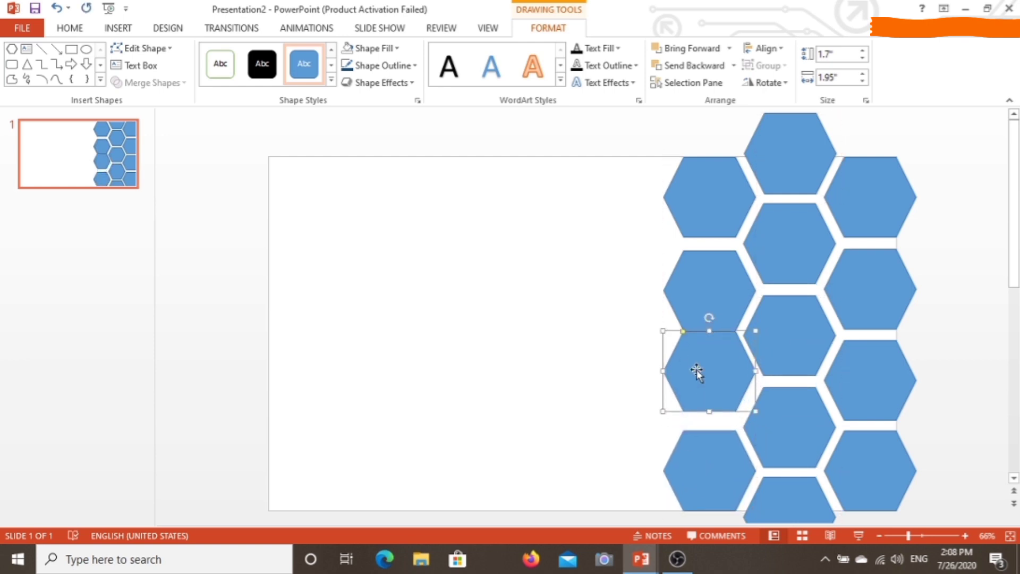
# Step: Fill in third and fourth staggered columns to complete the honeycomb
pyautogui.moveTo(709, 373); pyautogui.dragTo(709, 288)
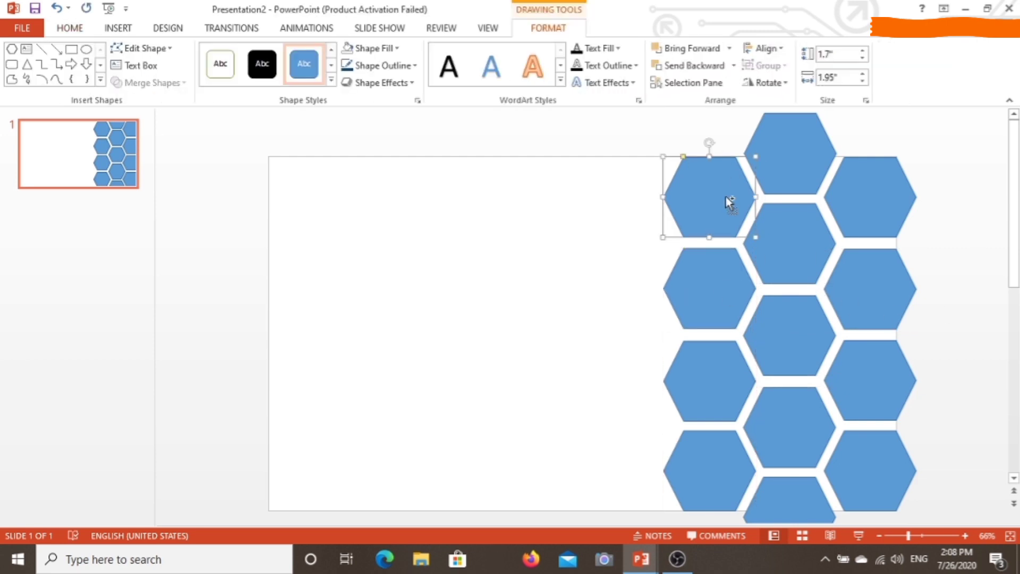
pyautogui.moveTo(707, 199); pyautogui.dragTo(629, 334)
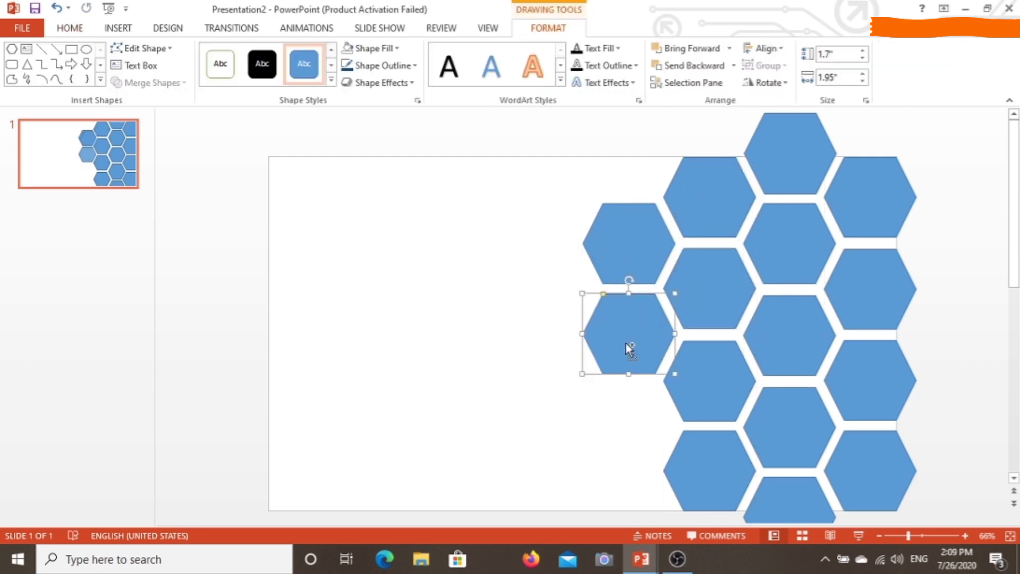
pyautogui.moveTo(628, 334); pyautogui.dragTo(625, 426)
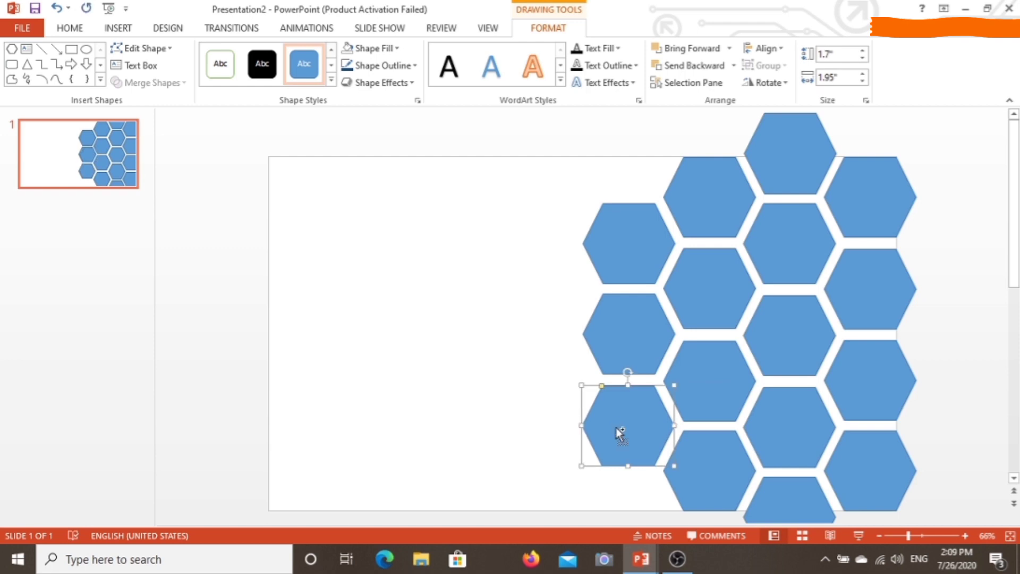
pyautogui.moveTo(619, 429); pyautogui.dragTo(546, 384)
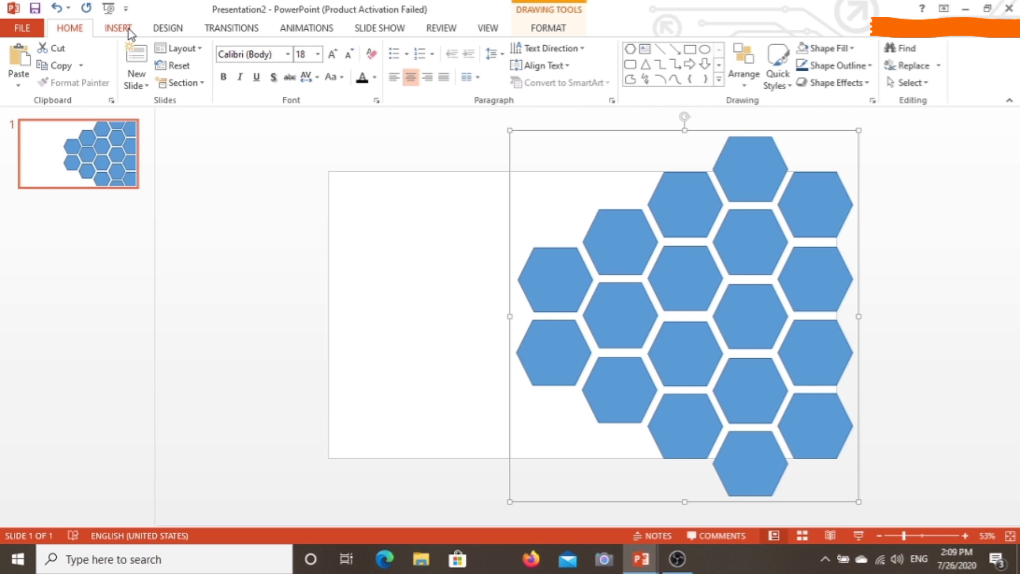
# Step: Remove the outlines from all hexagons and return to the shape format options
pyautogui.click(549, 28)
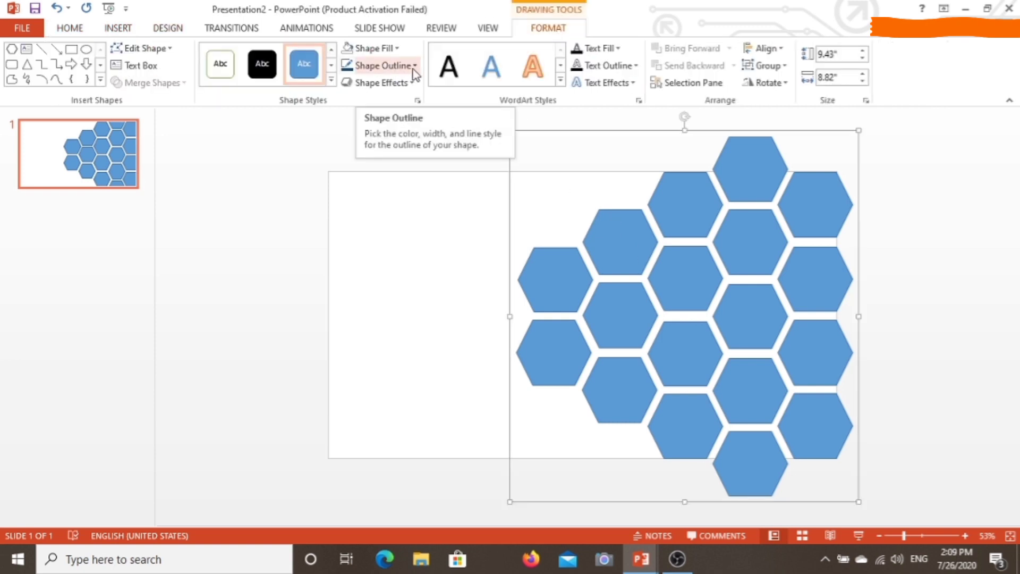
pyautogui.click(372, 48)
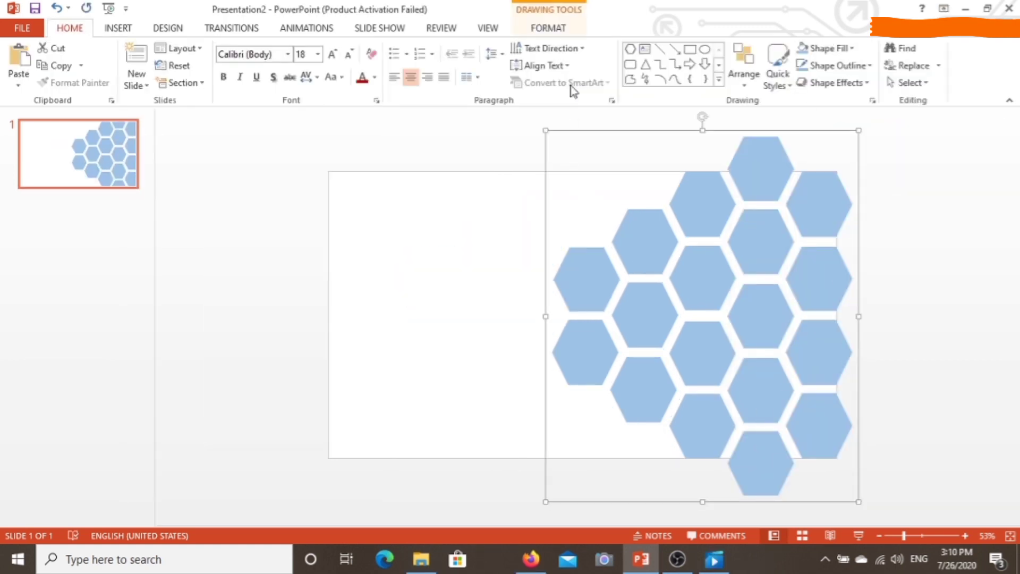
pyautogui.click(549, 27)
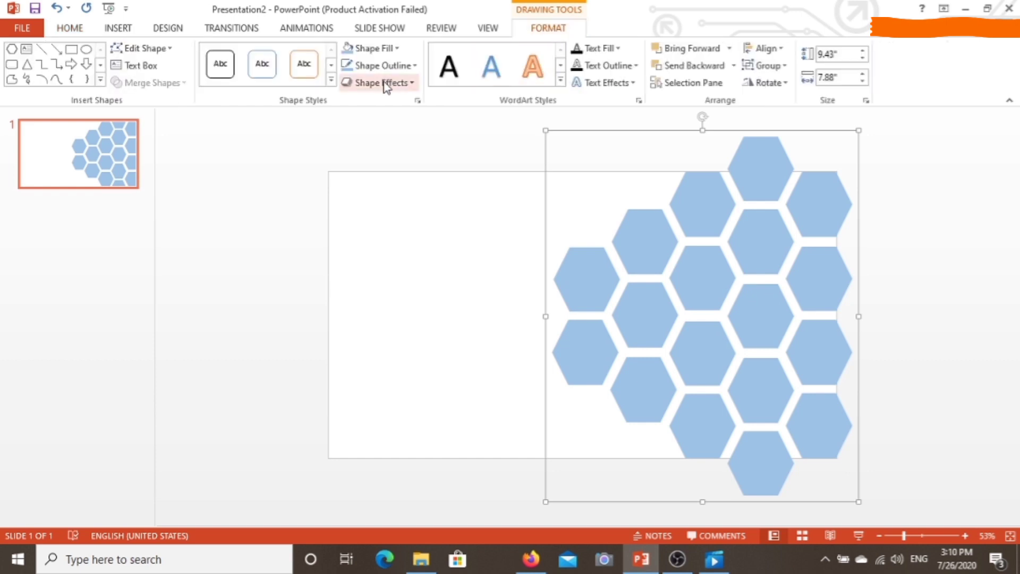
pyautogui.moveTo(418, 105)
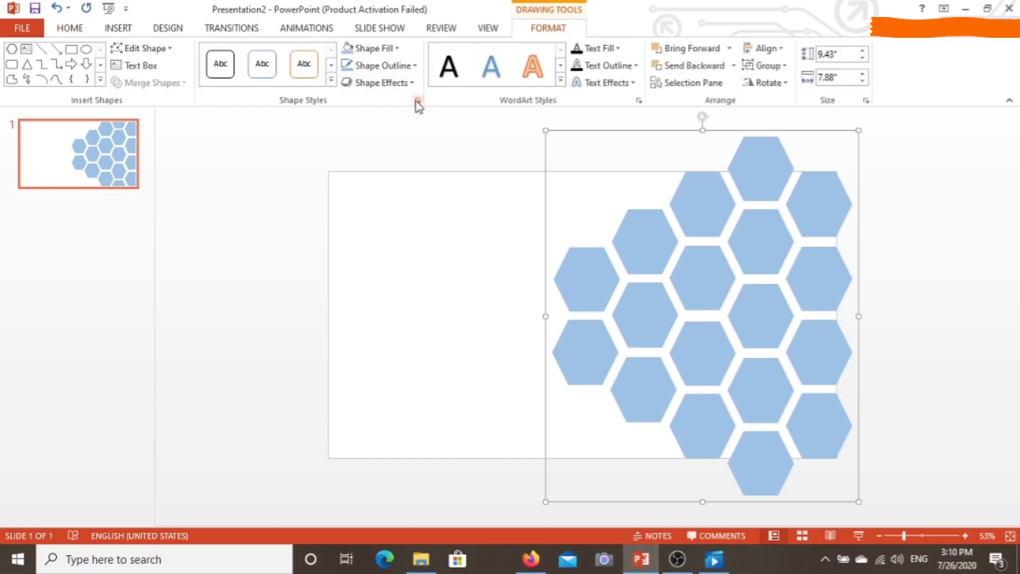
# Step: Fill the honeycomb with the great-looking-natural-makeup-2 photo as one picture fill
pyautogui.click(417, 103)
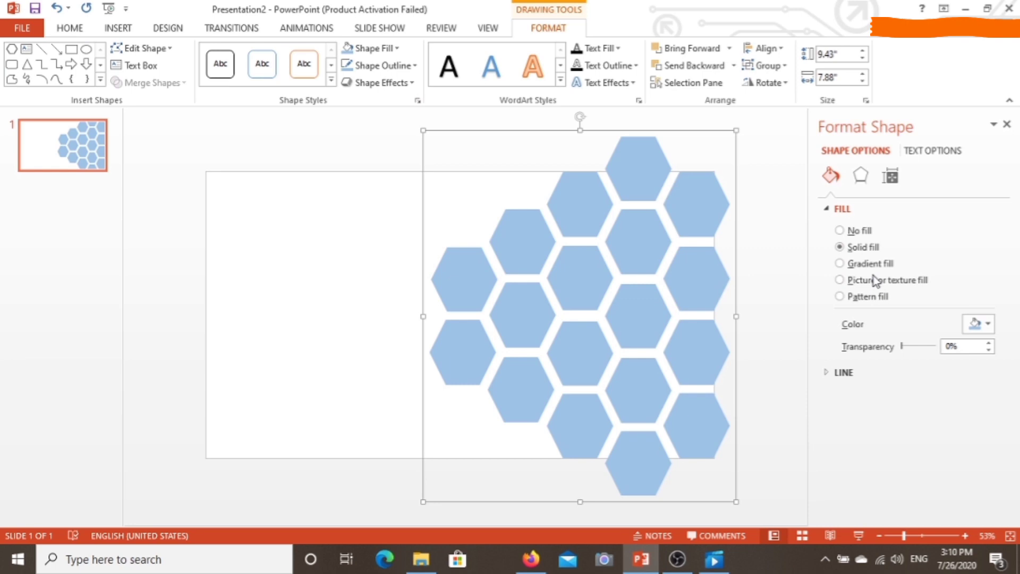
pyautogui.click(839, 280)
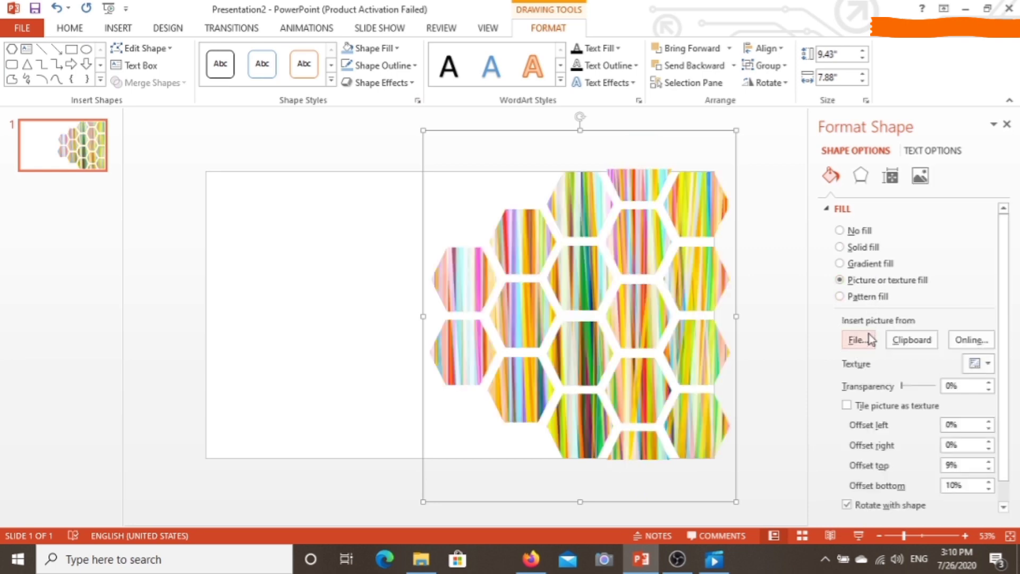
pyautogui.click(857, 339)
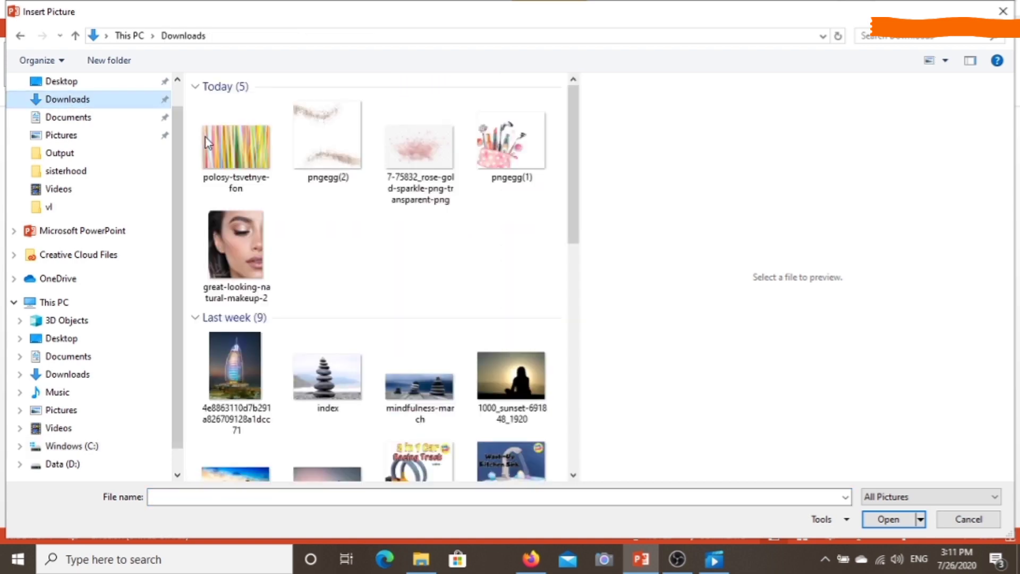
pyautogui.click(236, 244)
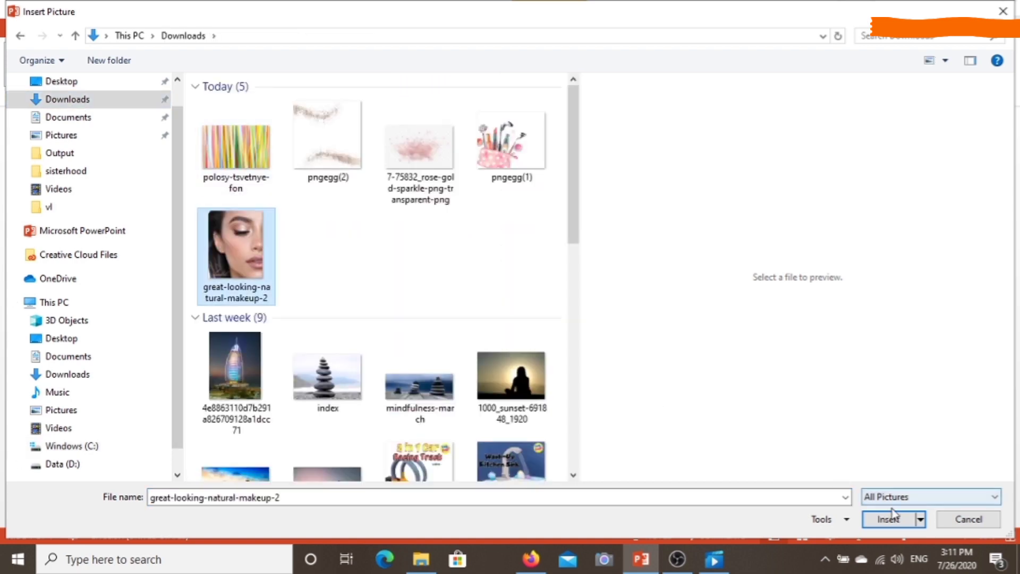
pyautogui.click(889, 519)
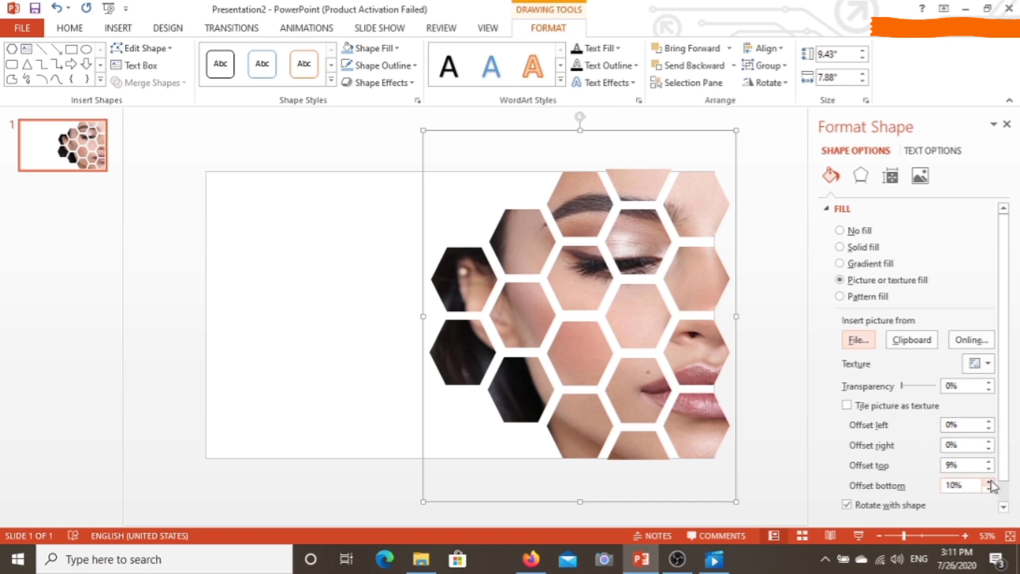
# Step: Adjust the picture fill's bottom offset to 9% and deselect the shape
pyautogui.click(986, 481)
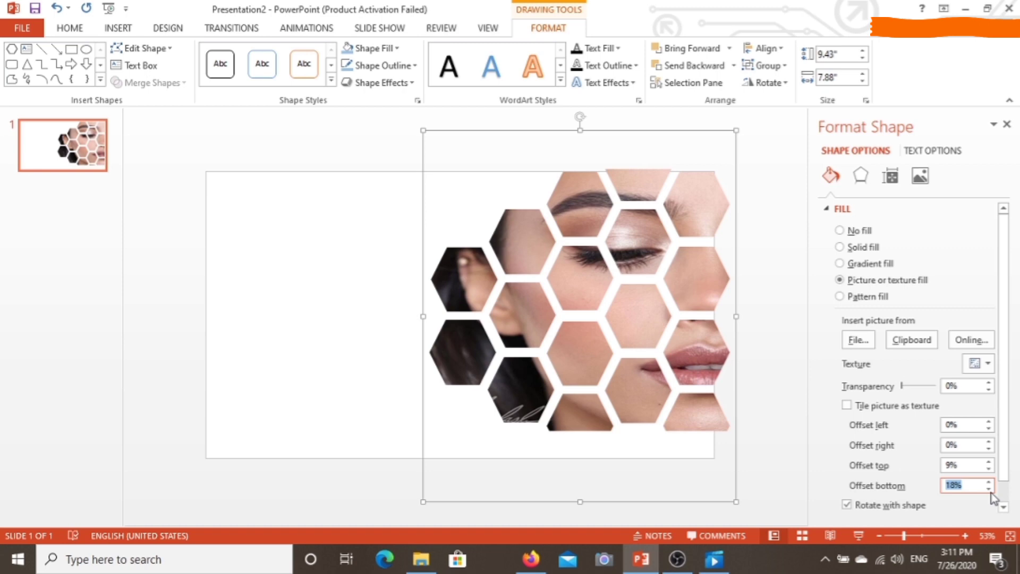
pyautogui.click(987, 489)
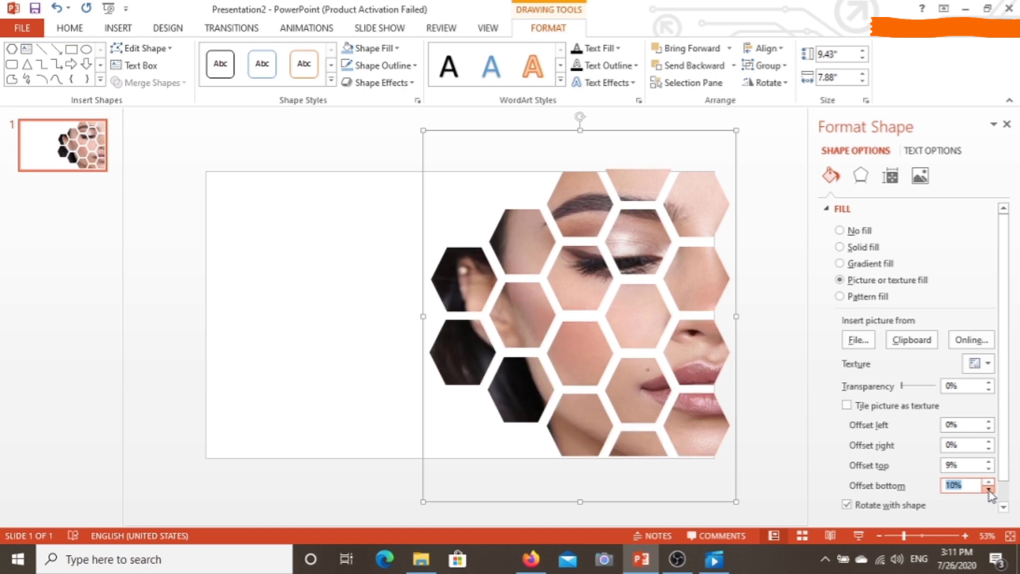
pyautogui.click(987, 489)
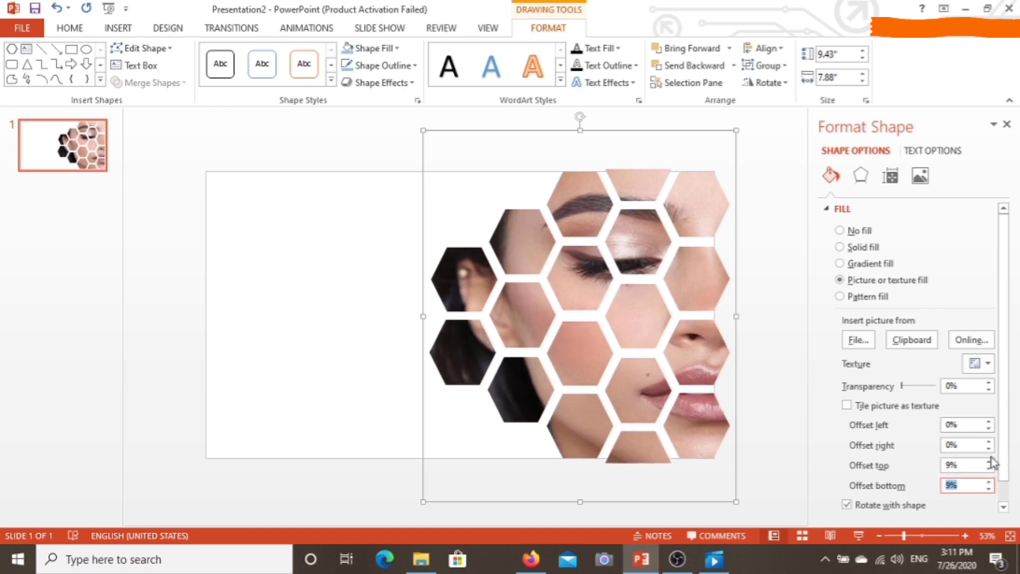
pyautogui.click(986, 448)
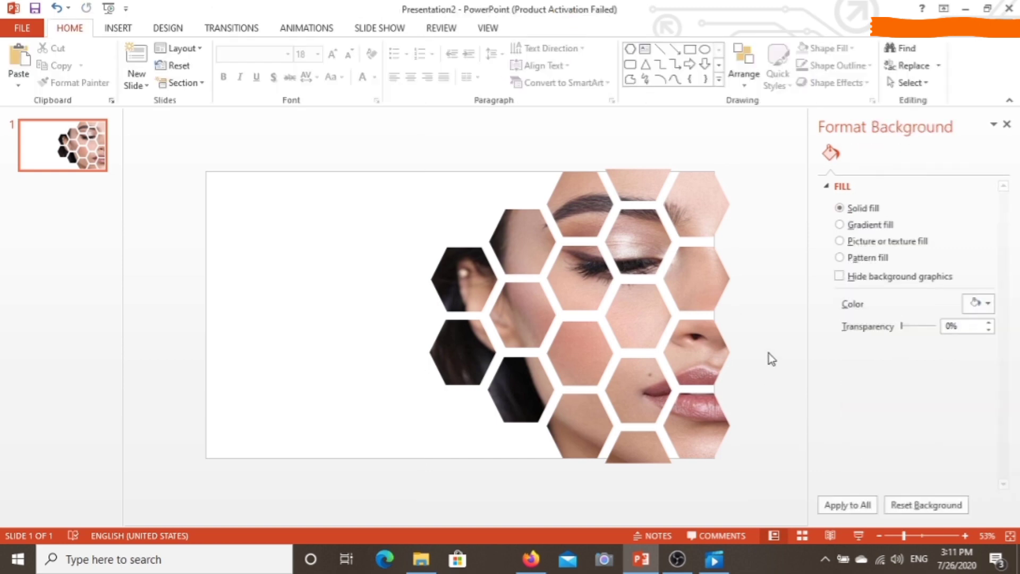
pyautogui.moveTo(988, 286)
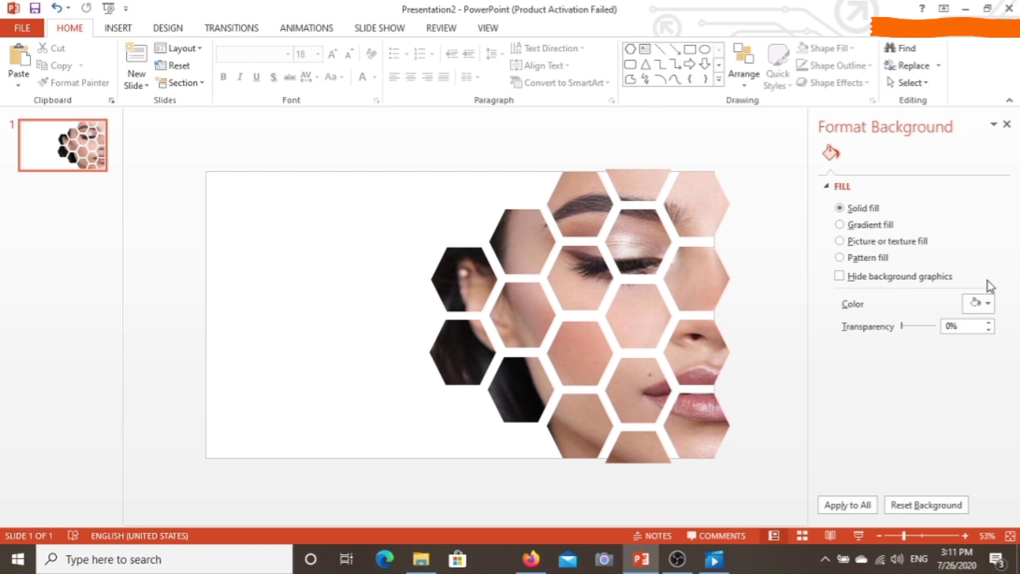
# Step: Switch the background to a gradient fill and try yellow and orange end stops
pyautogui.click(988, 303)
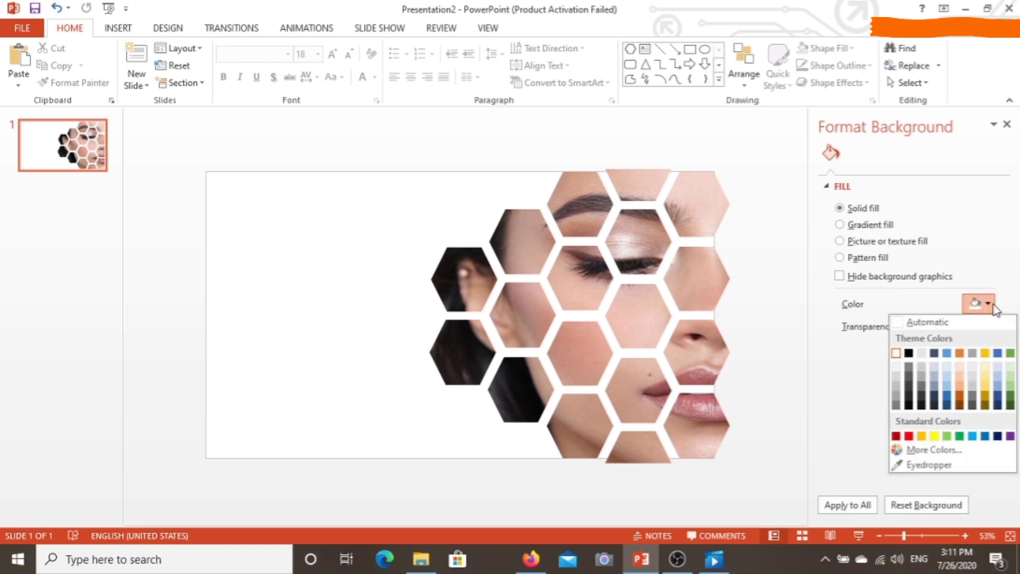
pyautogui.click(840, 225)
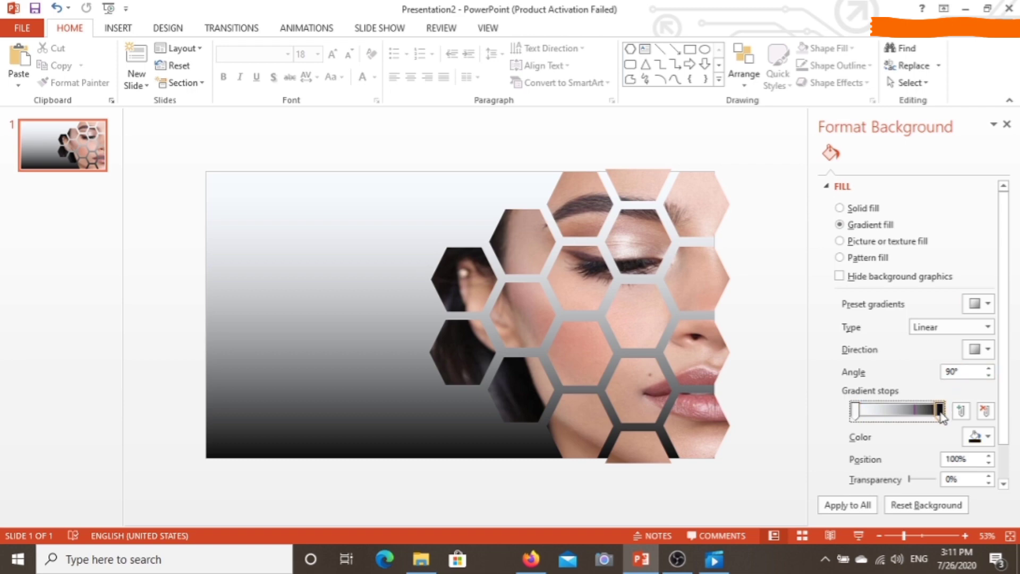
pyautogui.click(981, 437)
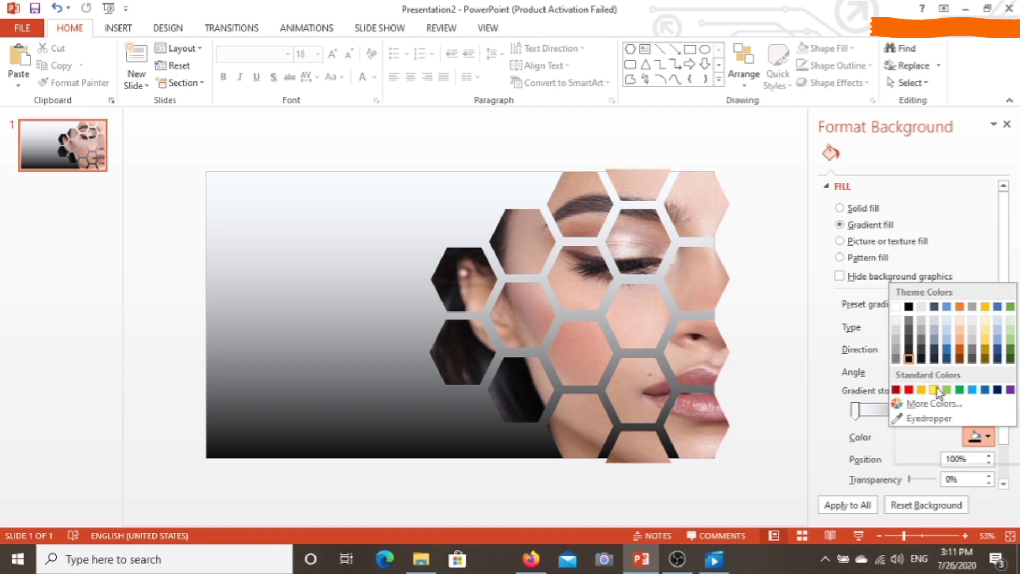
pyautogui.click(921, 390)
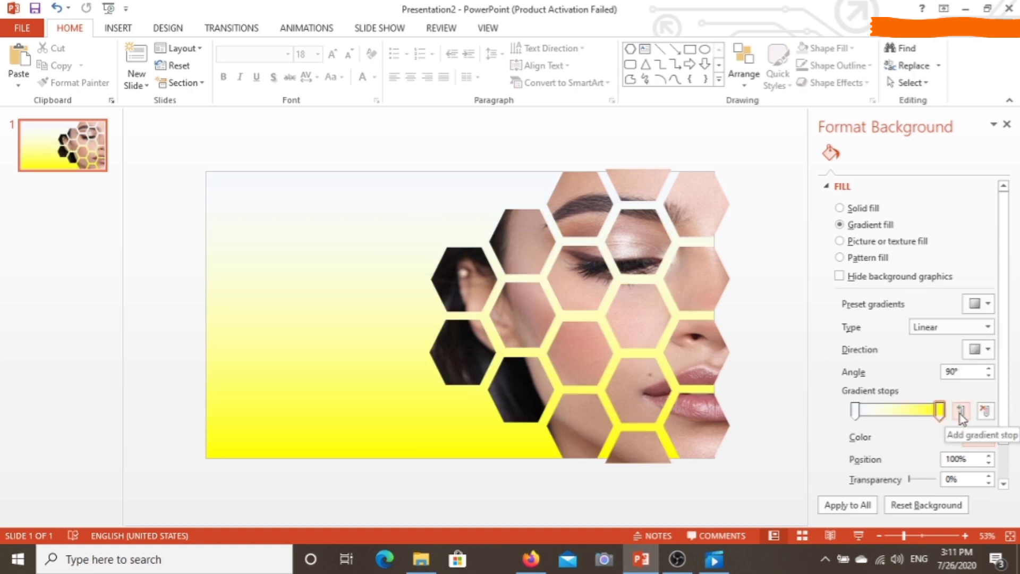
pyautogui.click(987, 437)
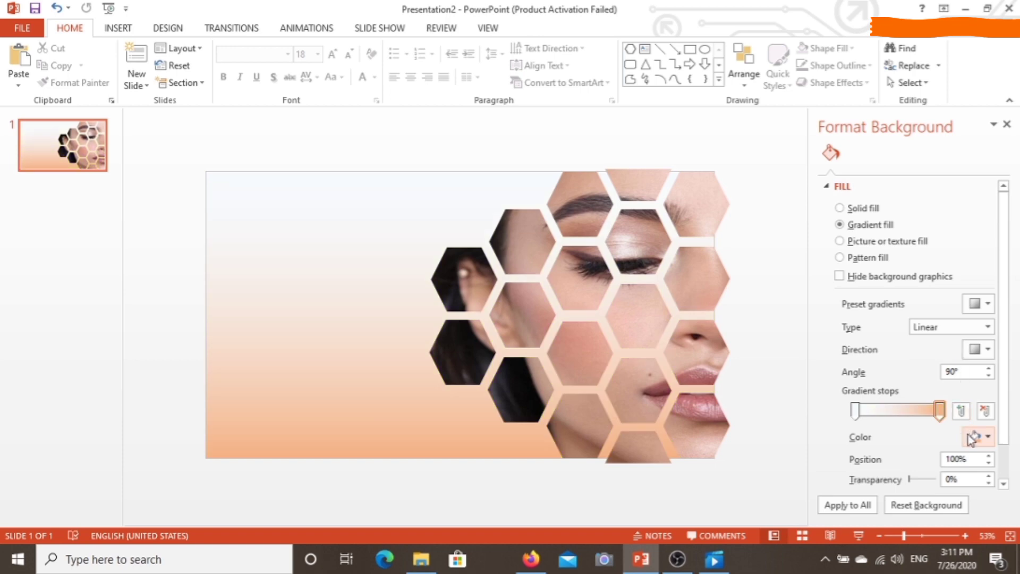
pyautogui.moveTo(970, 436)
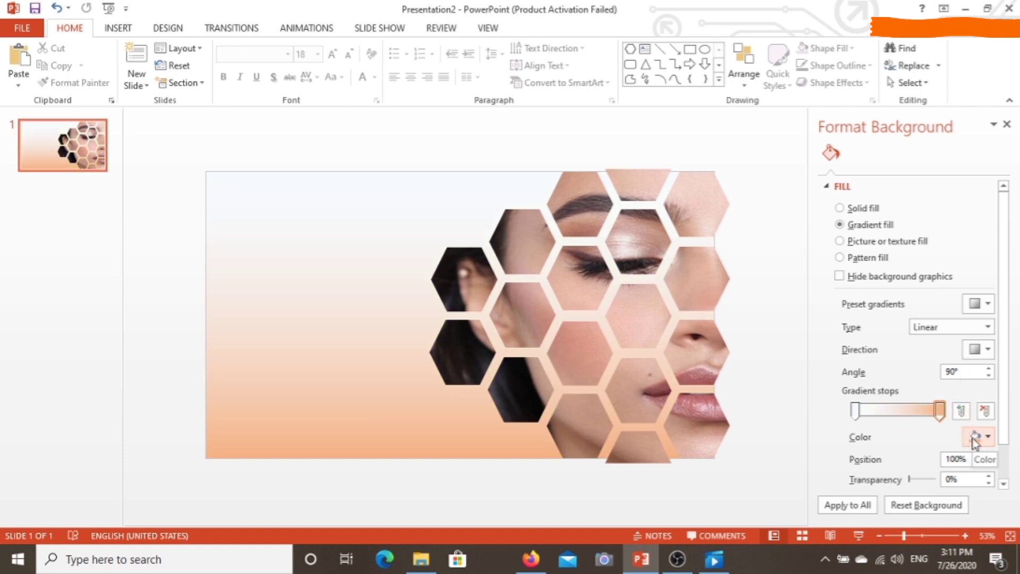
# Step: Set the end gradient stop to black for a white-to-black background fade
pyautogui.click(986, 437)
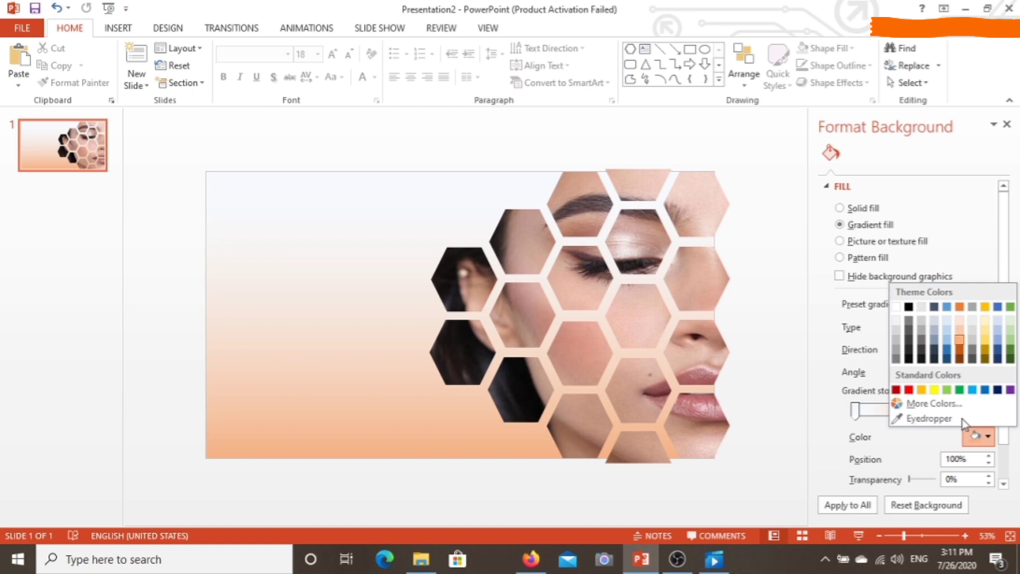
pyautogui.click(900, 306)
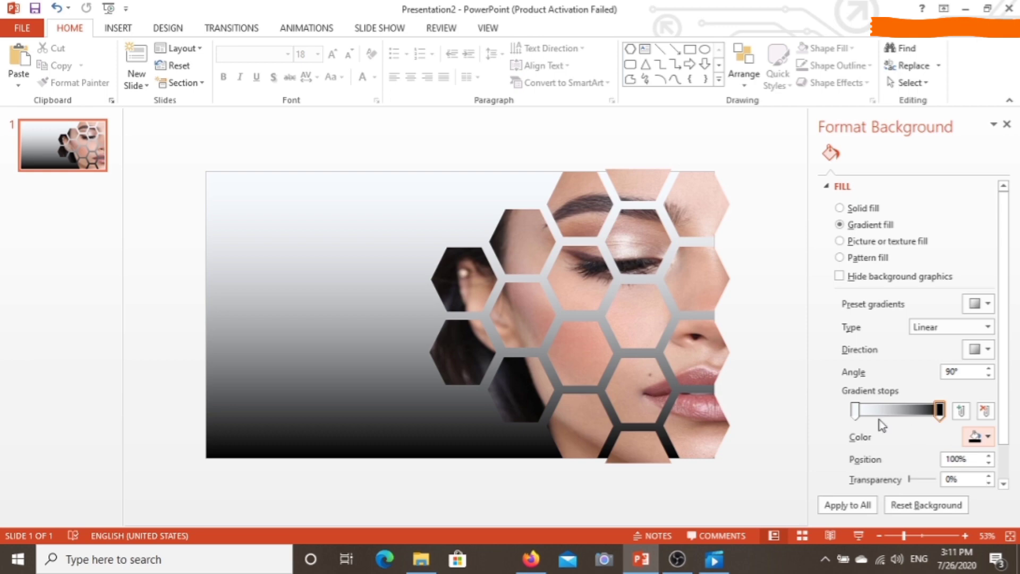
pyautogui.click(117, 28)
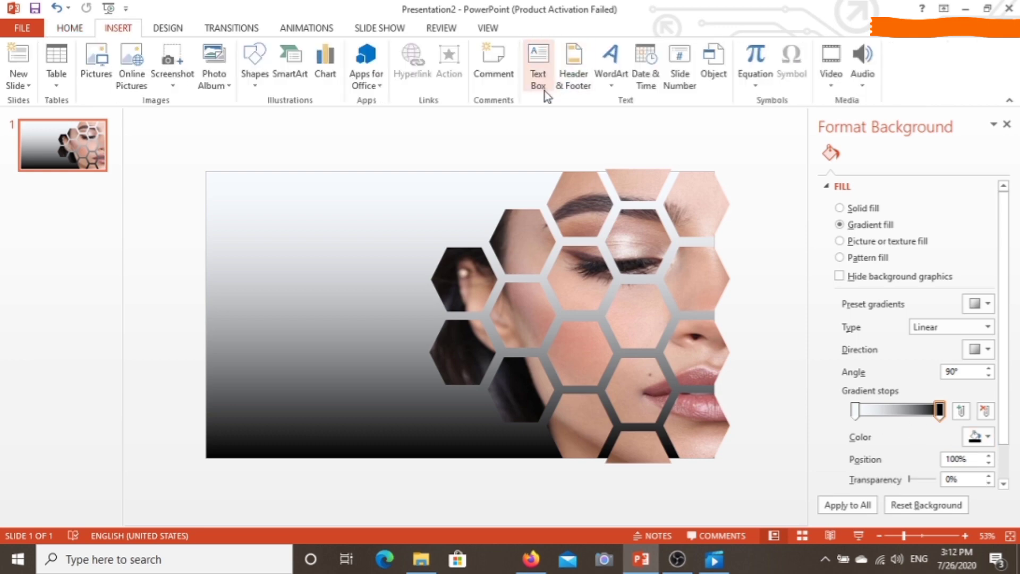
# Step: Add a text box and enter the 'Makeup Tutorial' title text
pyautogui.click(537, 65)
pyautogui.write('Casual Look')
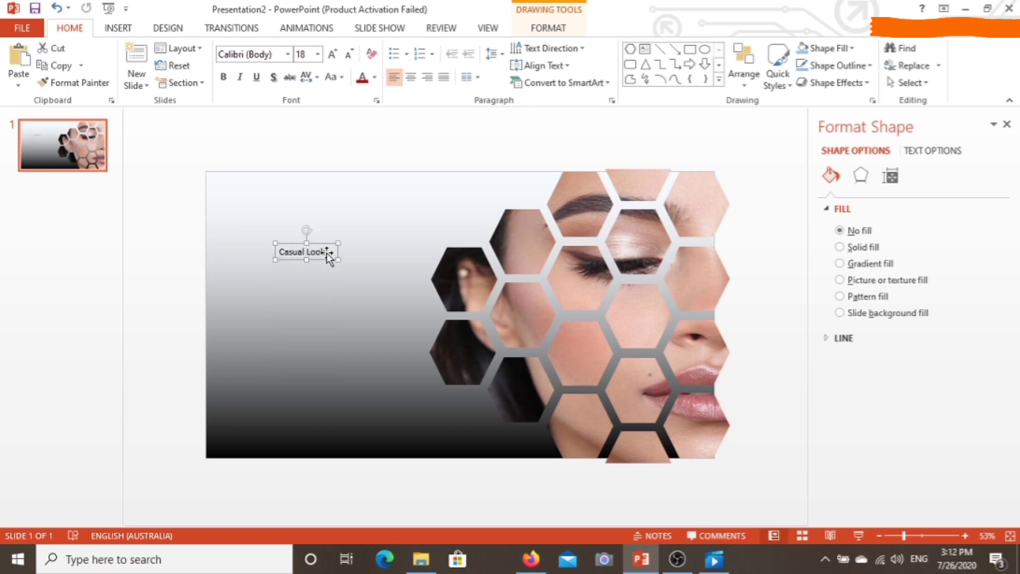
pyautogui.click(548, 28)
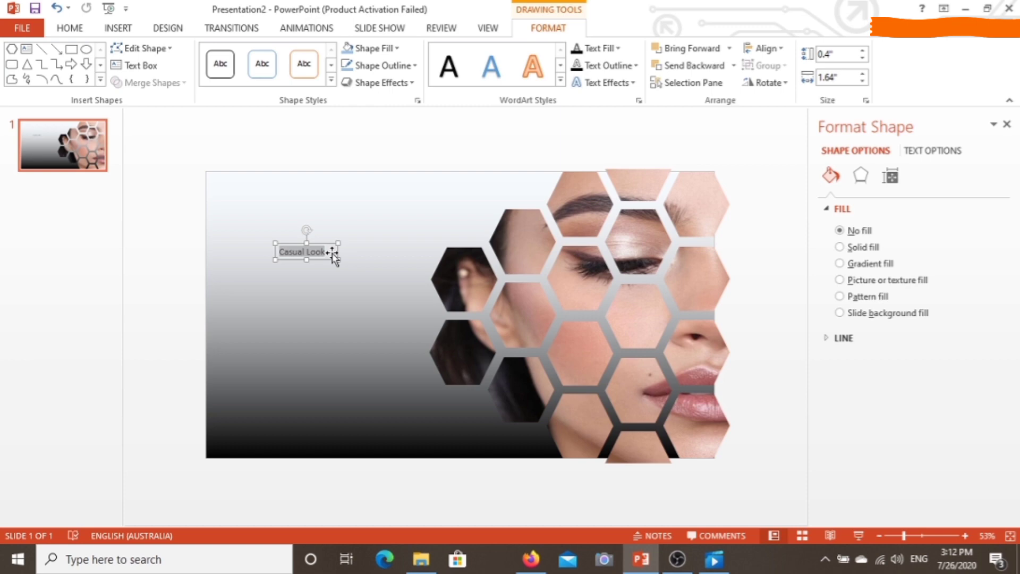
pyautogui.write('makeuo')
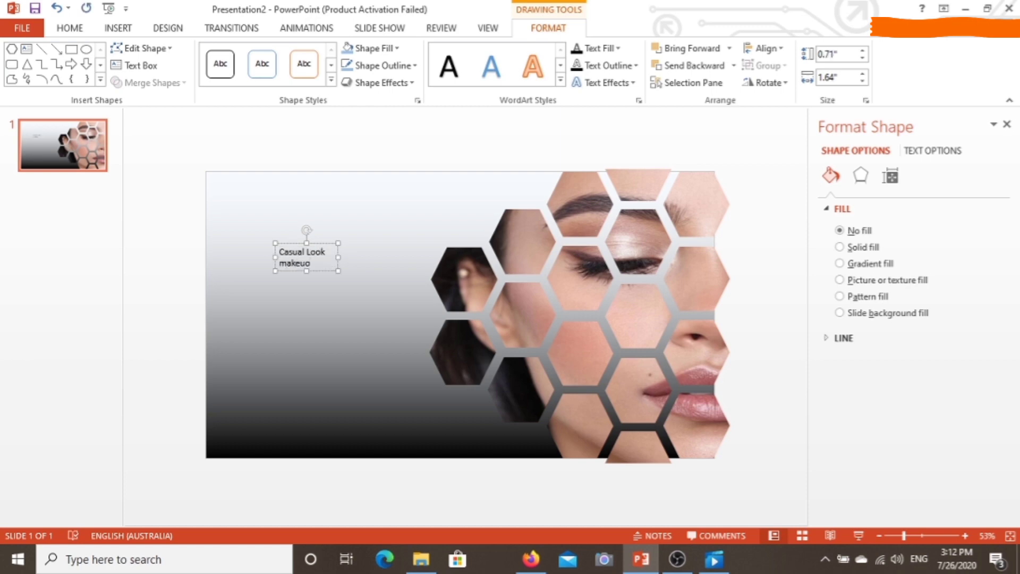
pyautogui.write('Tutorial')
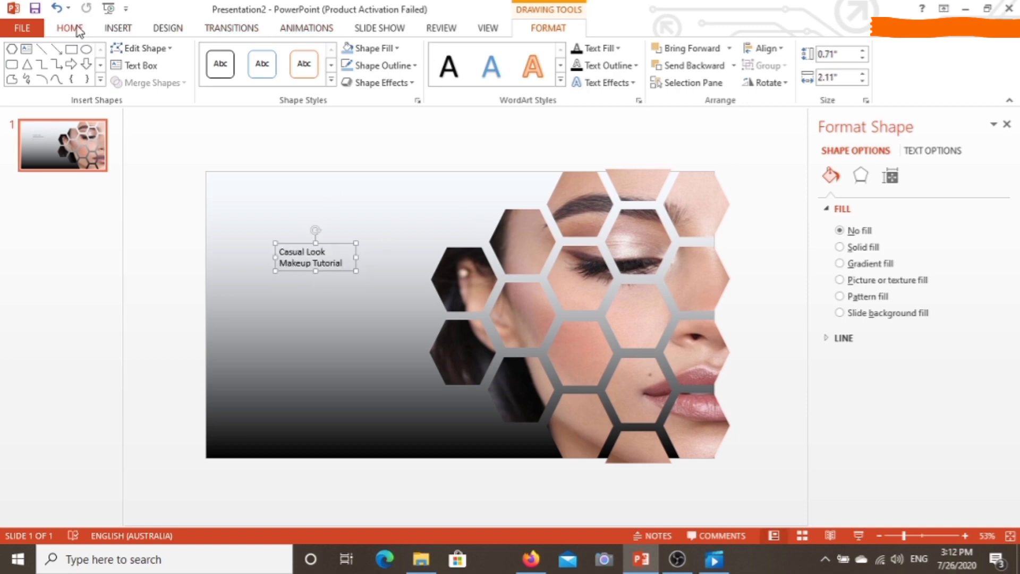
# Step: Make the title size 66 in the DomBold BT font
pyautogui.click(69, 28)
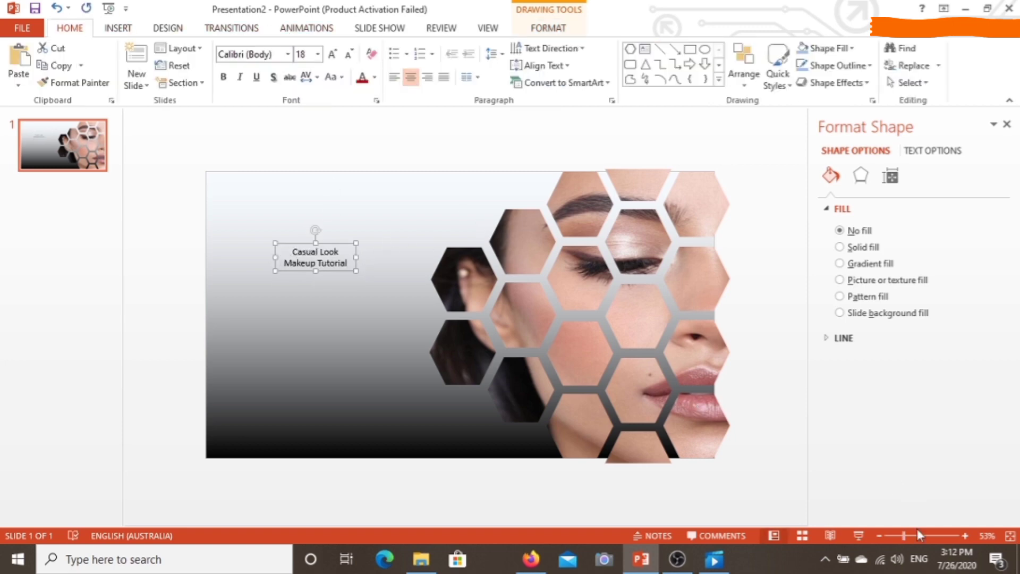
pyautogui.click(318, 54)
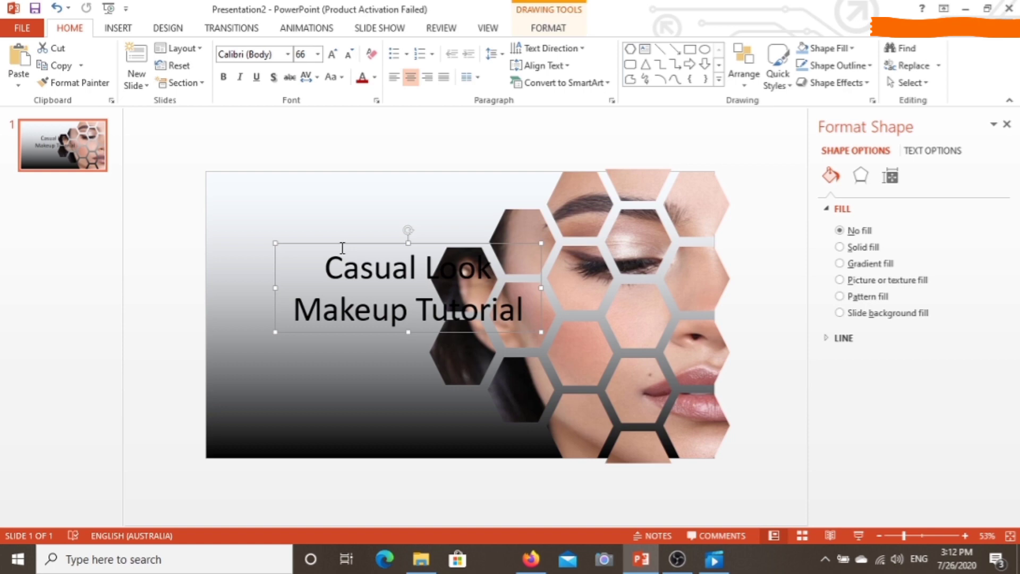
pyautogui.click(289, 54)
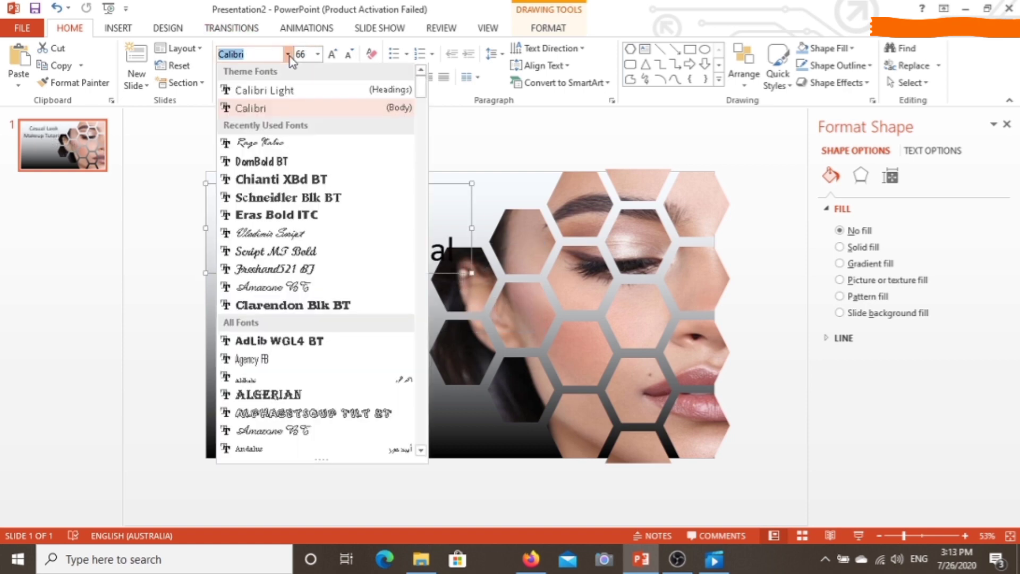
pyautogui.click(259, 160)
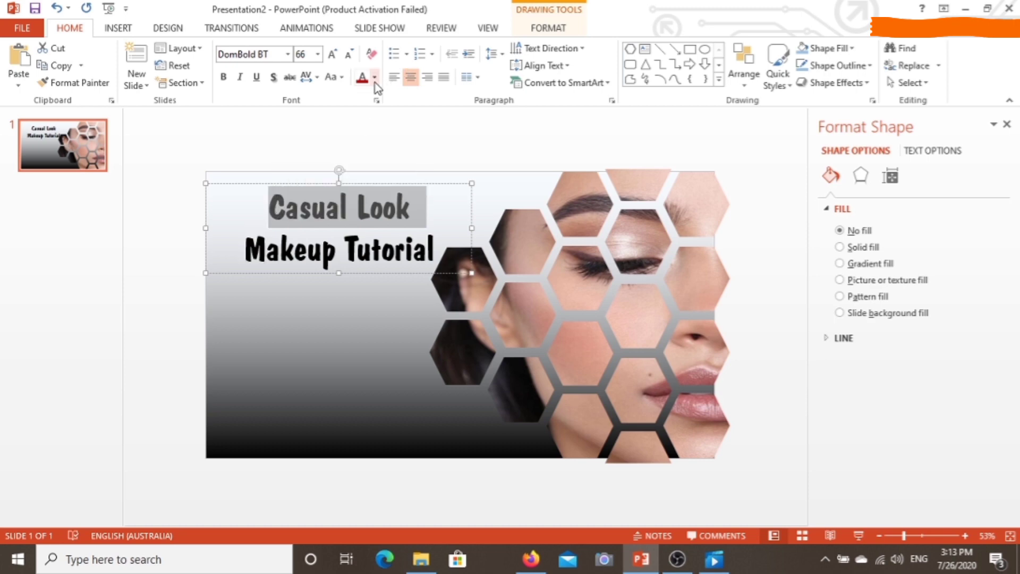
pyautogui.click(361, 77)
pyautogui.write('Vlog')
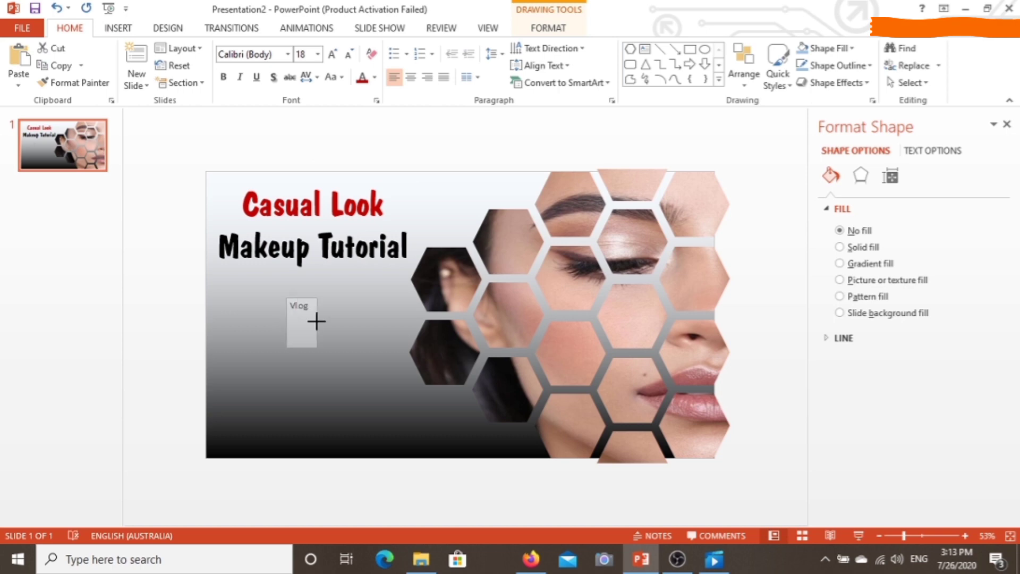
# Step: Set 'Vlog' to Rage Italic at size 66, bold, below 'Makeup Tutorial'
pyautogui.click(286, 54)
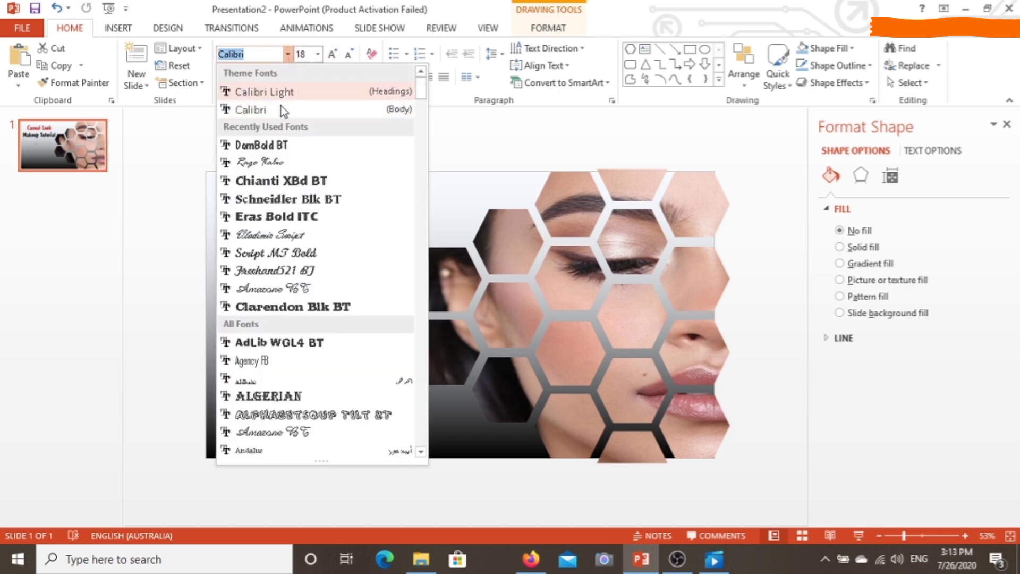
pyautogui.click(318, 54)
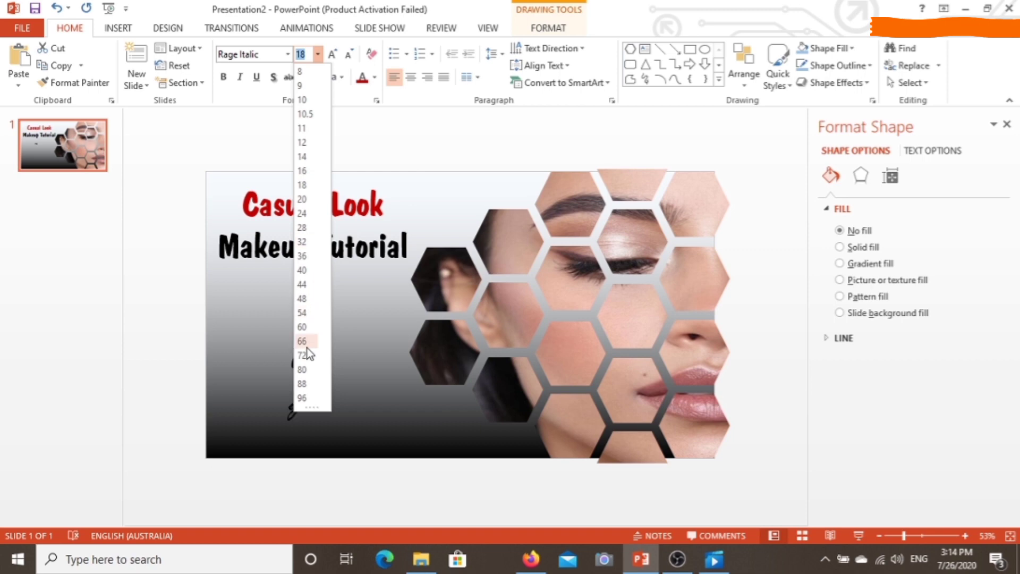
pyautogui.click(301, 341)
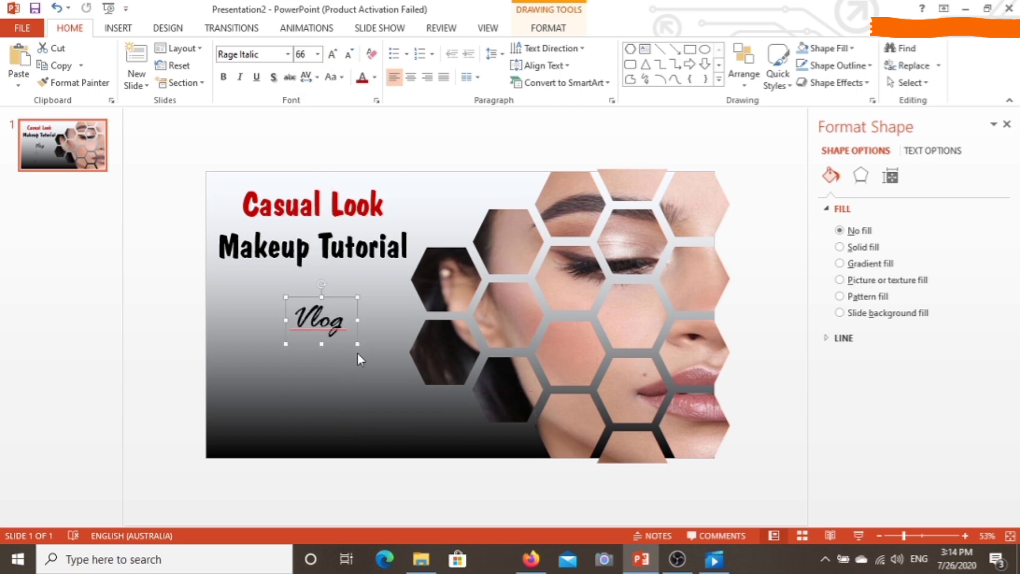
pyautogui.click(223, 78)
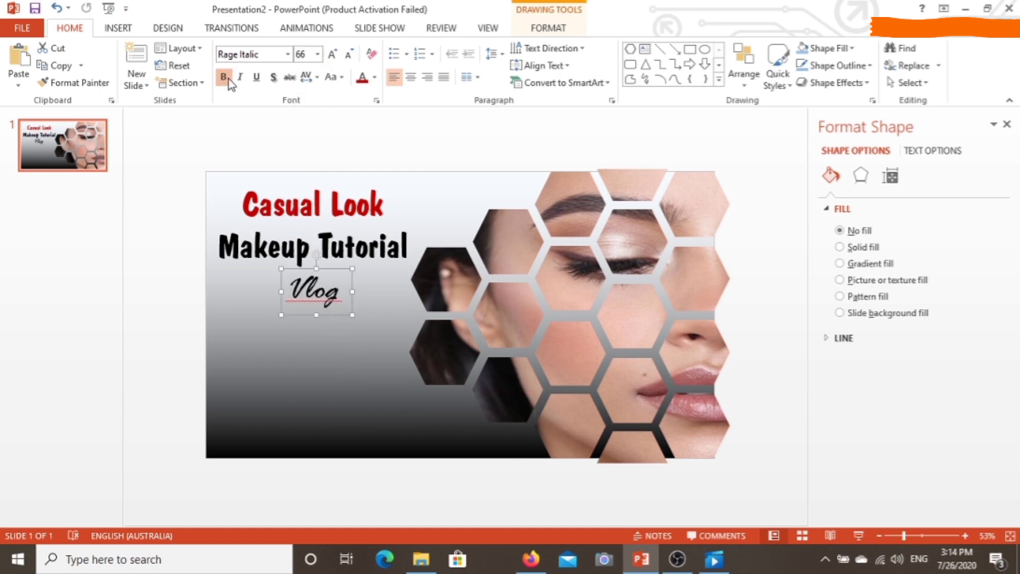
pyautogui.click(332, 54)
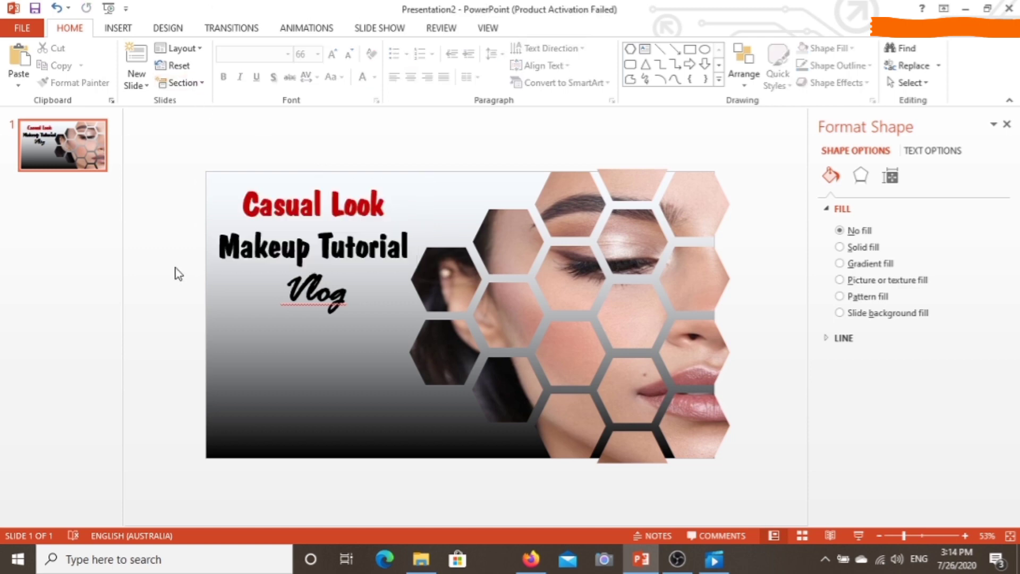
pyautogui.click(315, 293)
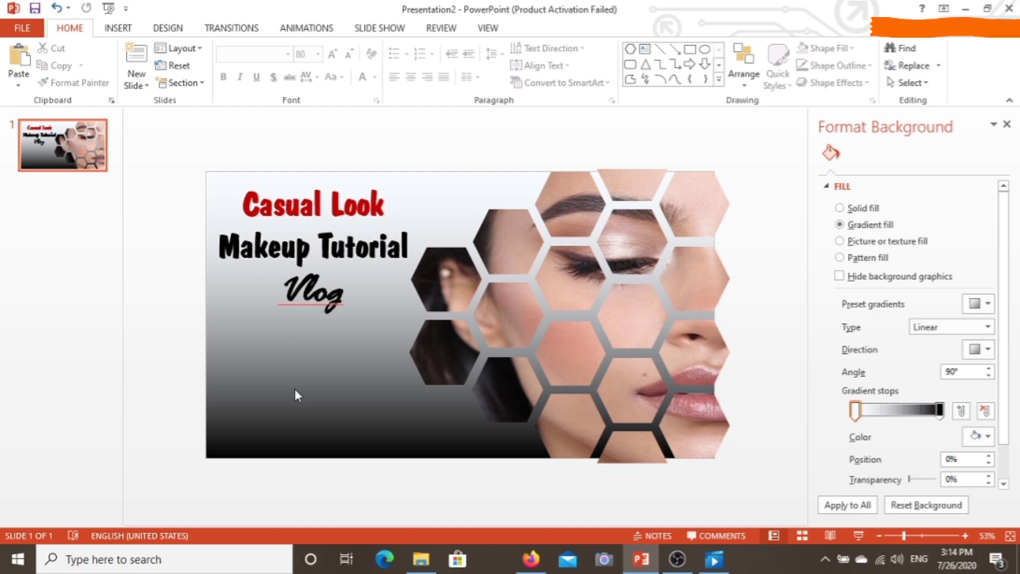
pyautogui.moveTo(188, 200)
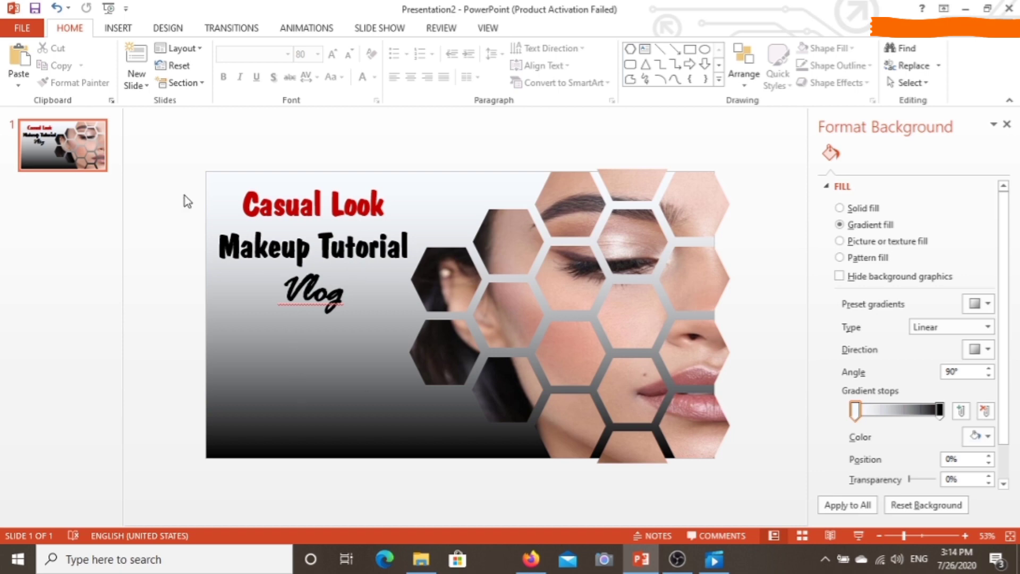
pyautogui.moveTo(202, 381)
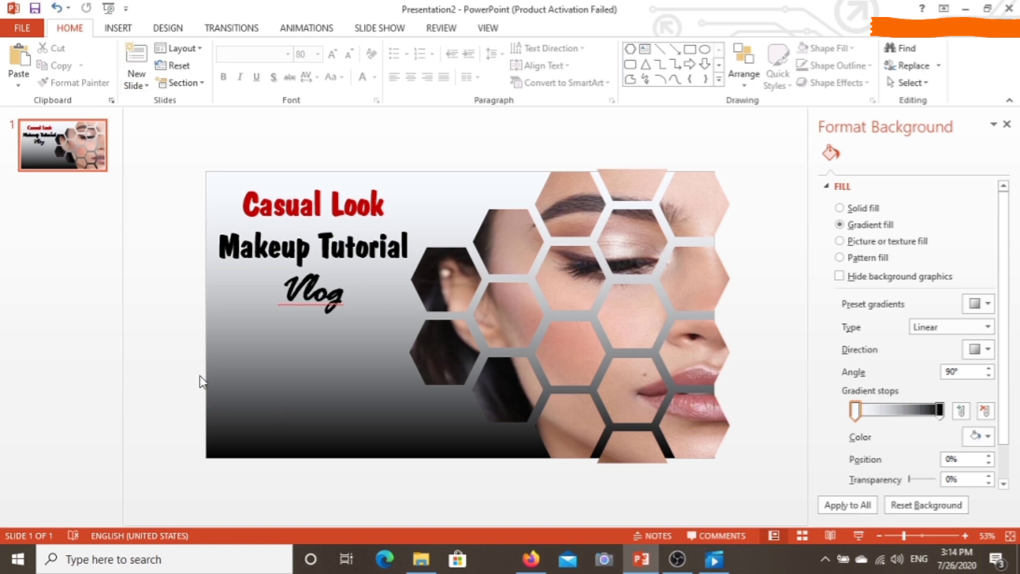
pyautogui.moveTo(286, 458)
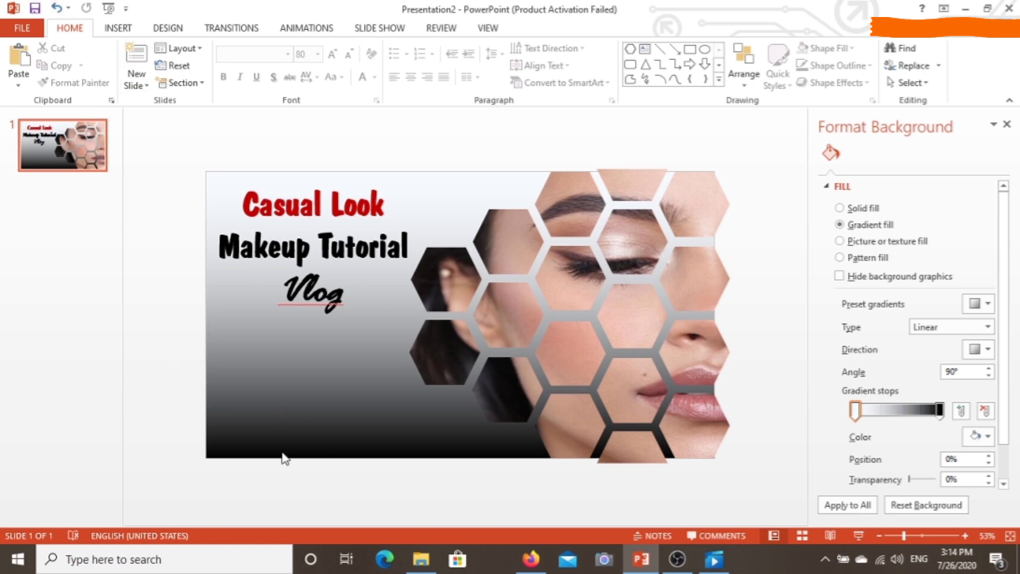
pyautogui.moveTo(109, 99)
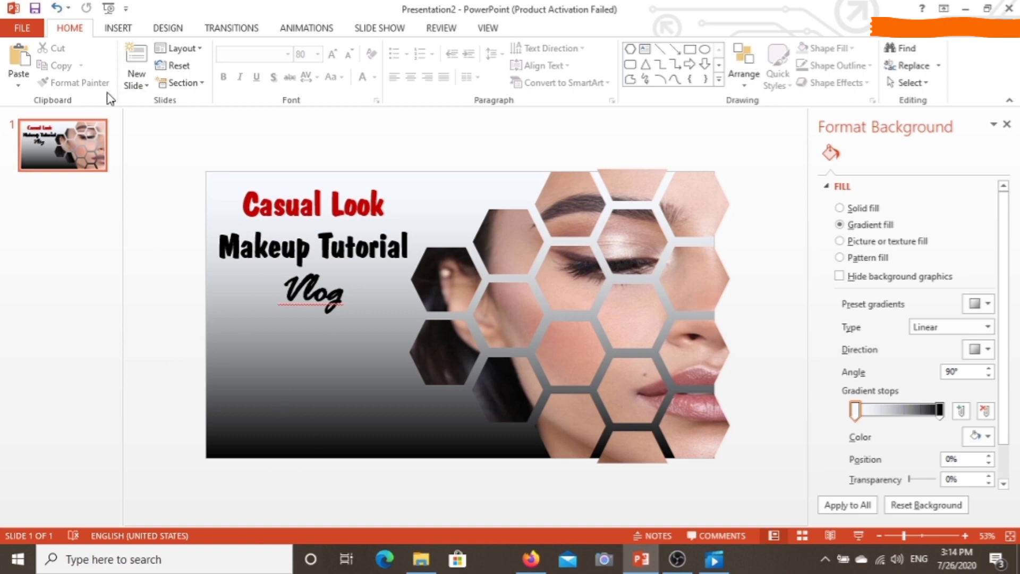
pyautogui.moveTo(191, 350)
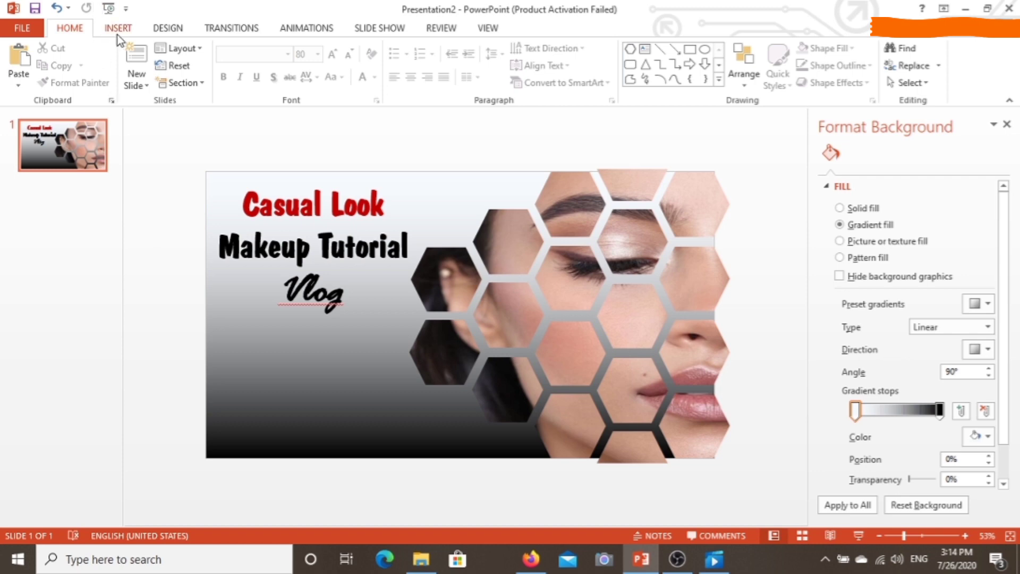
# Step: Insert the pngegg(1) makeup-bag picture and fit it into the bottom-left corner
pyautogui.click(117, 28)
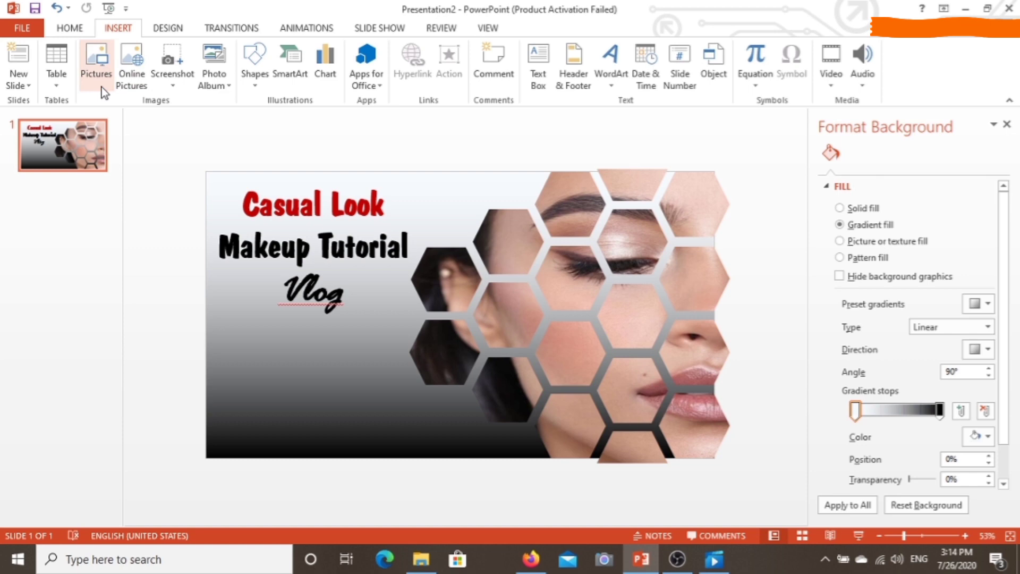
pyautogui.click(96, 62)
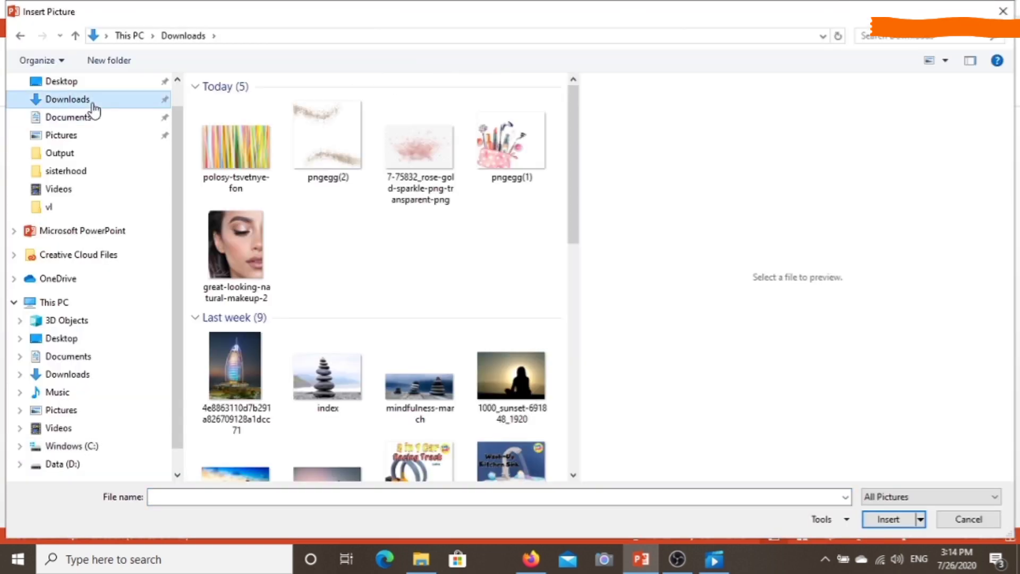
pyautogui.click(511, 140)
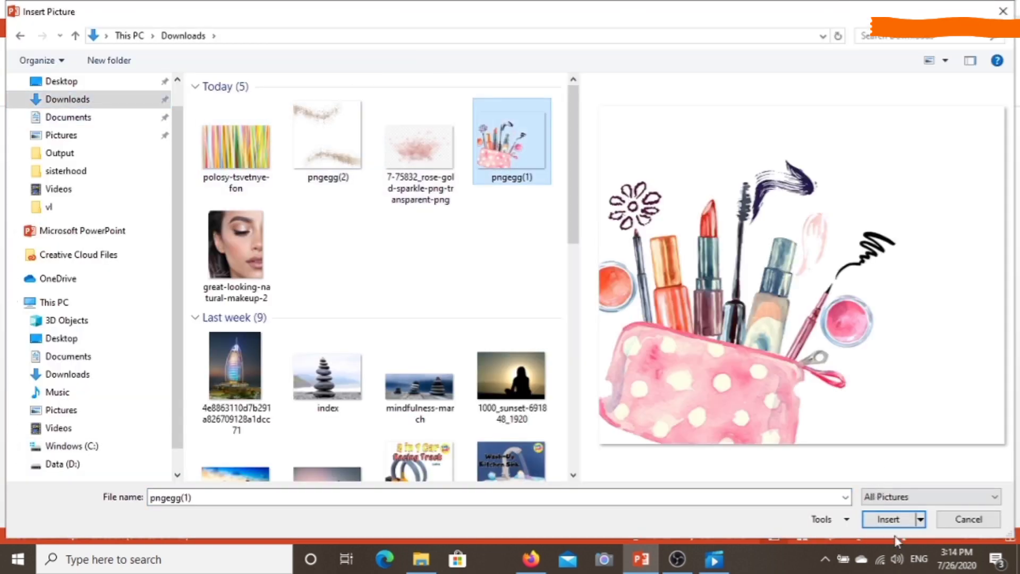
pyautogui.click(887, 520)
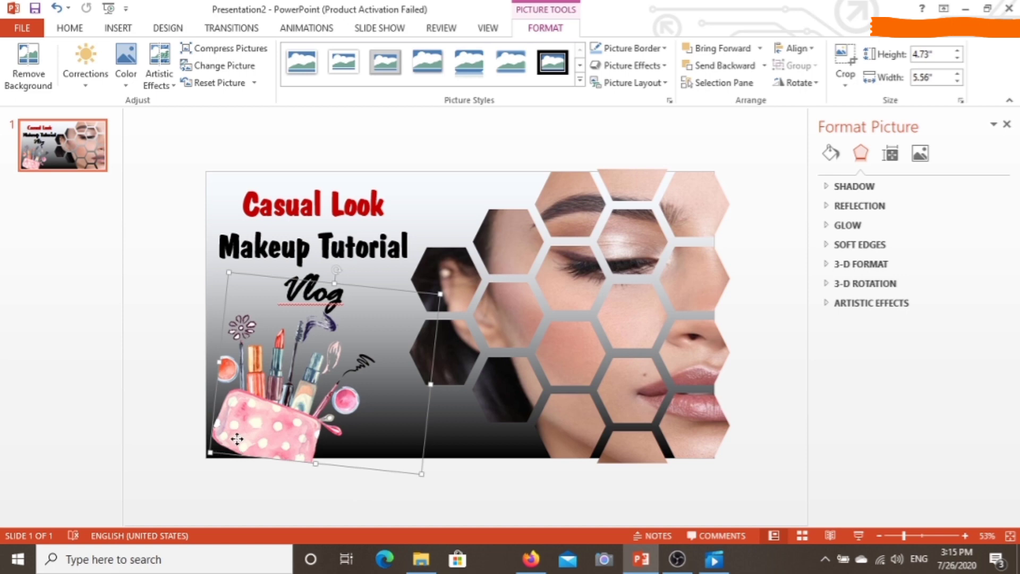
pyautogui.moveTo(237, 438); pyautogui.dragTo(224, 449)
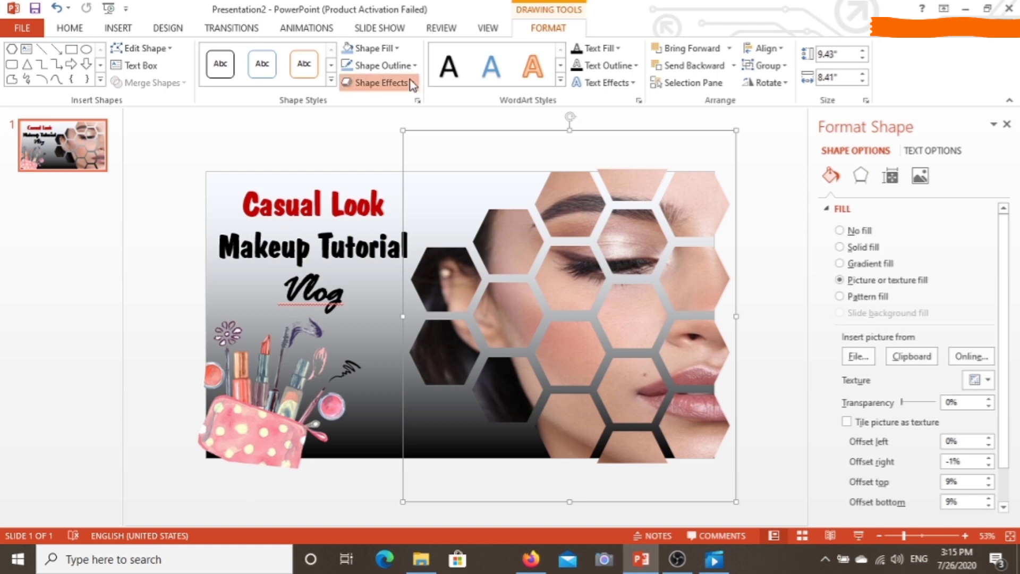
# Step: Give the honeycomb a Gray-50%, Accent 3, Lighter 80% outline
pyautogui.click(380, 83)
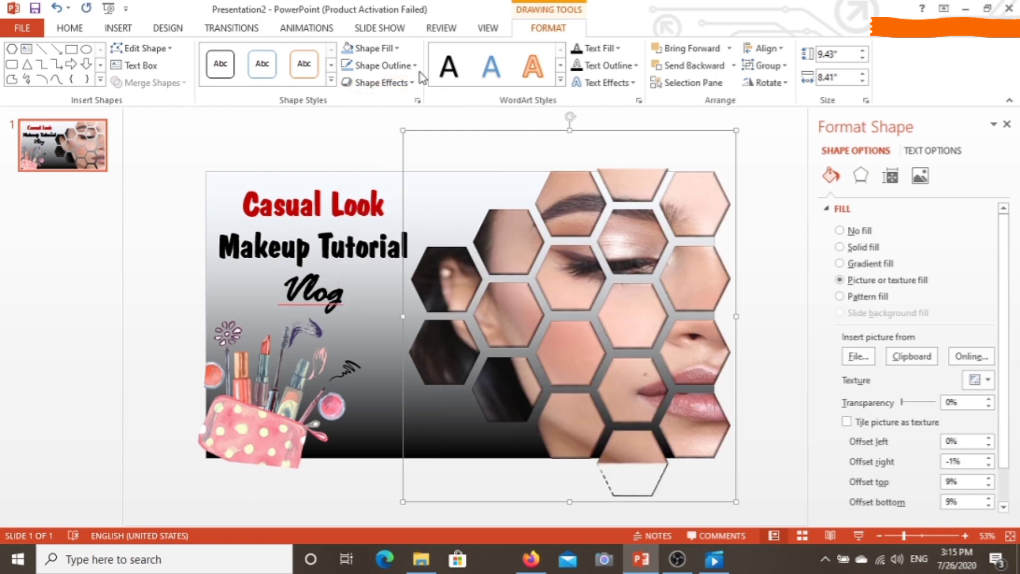
pyautogui.click(380, 66)
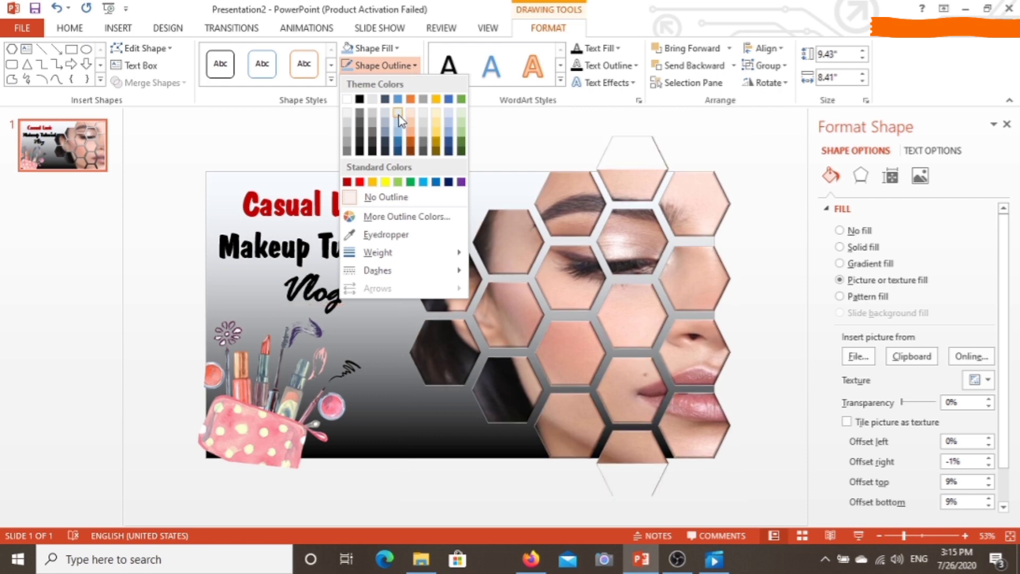
pyautogui.moveTo(424, 116)
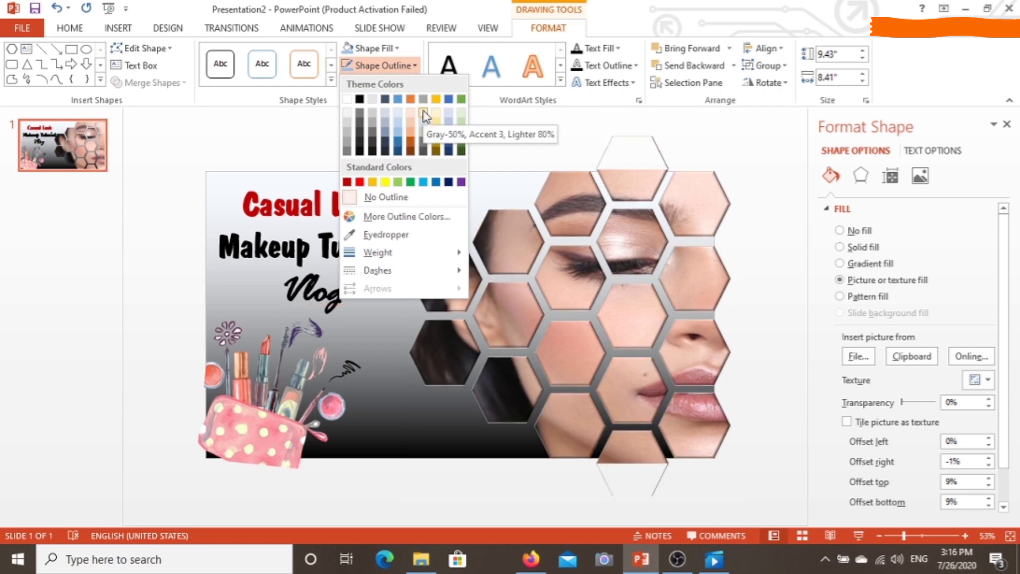
pyautogui.moveTo(451, 118)
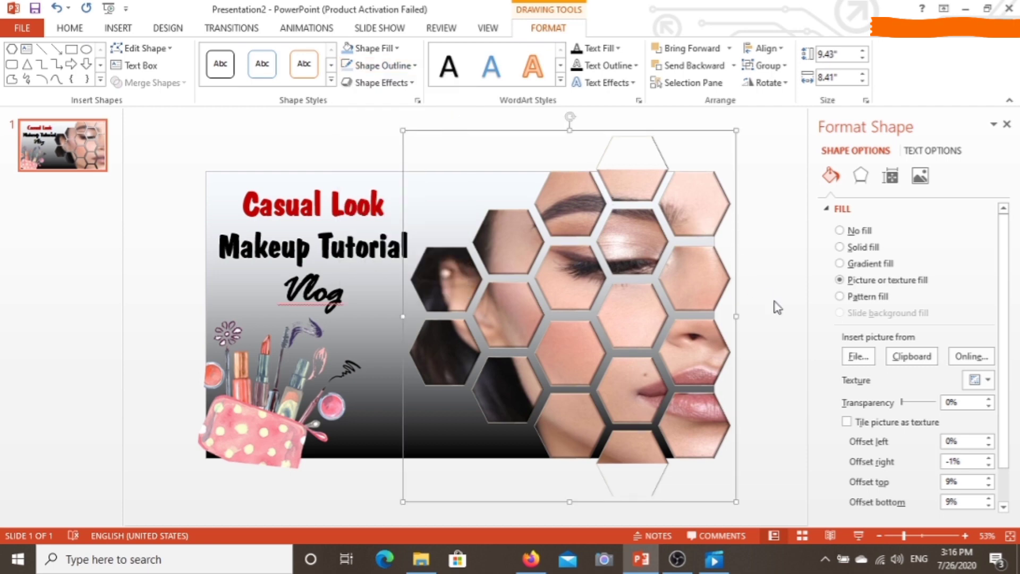
pyautogui.click(70, 28)
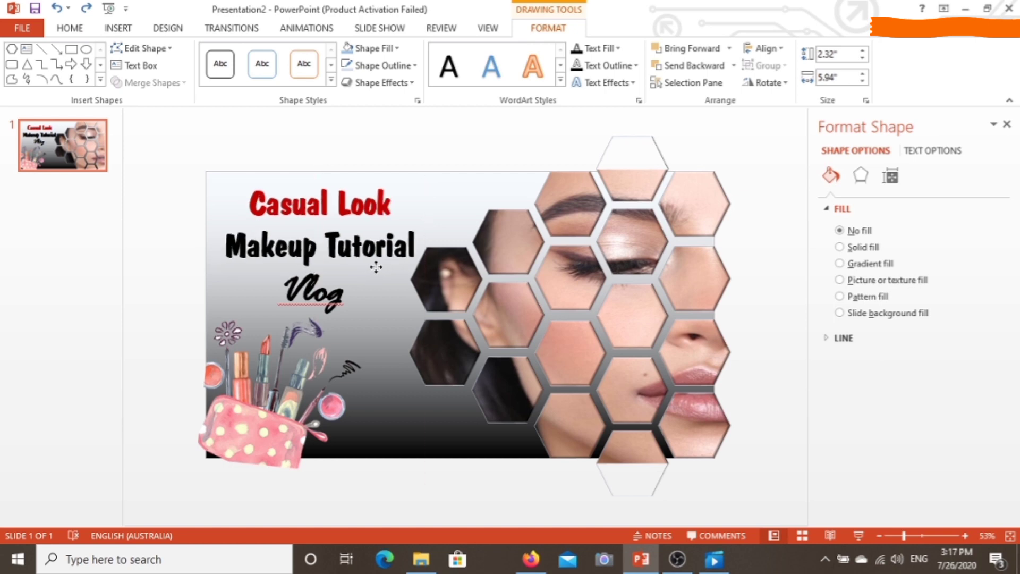
pyautogui.click(375, 267)
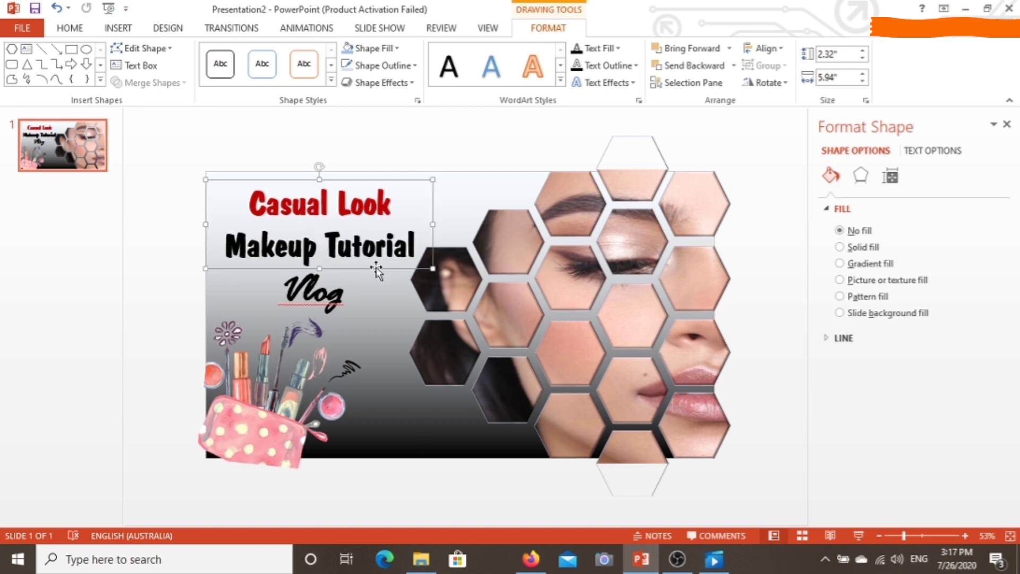